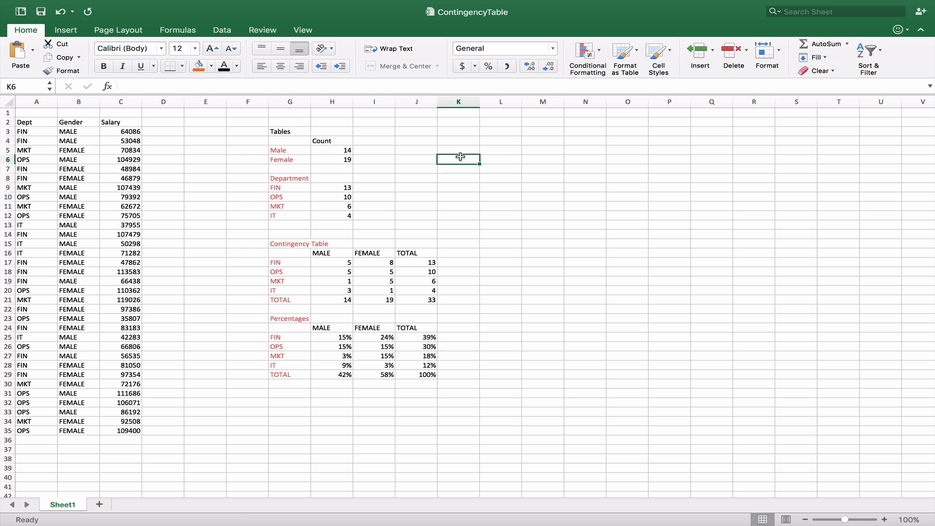
mouse_move(225, 149)
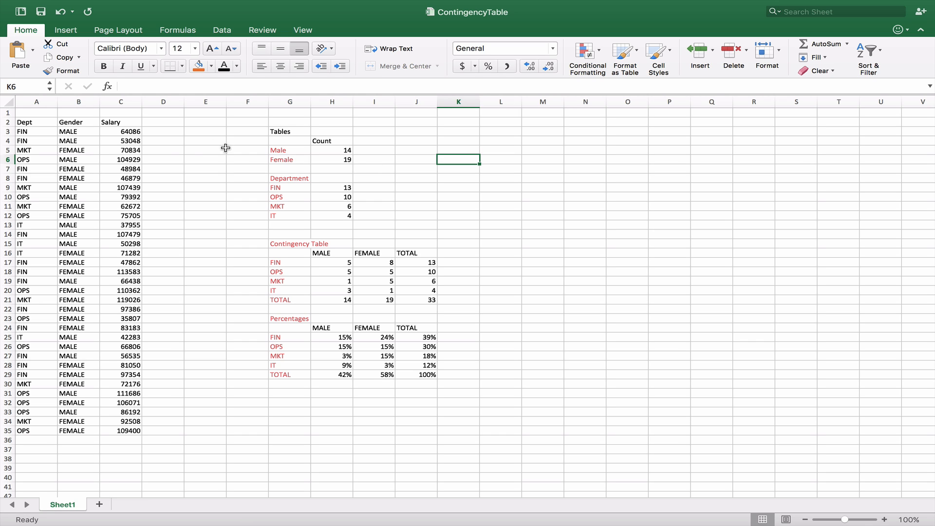
mouse_move(44, 134)
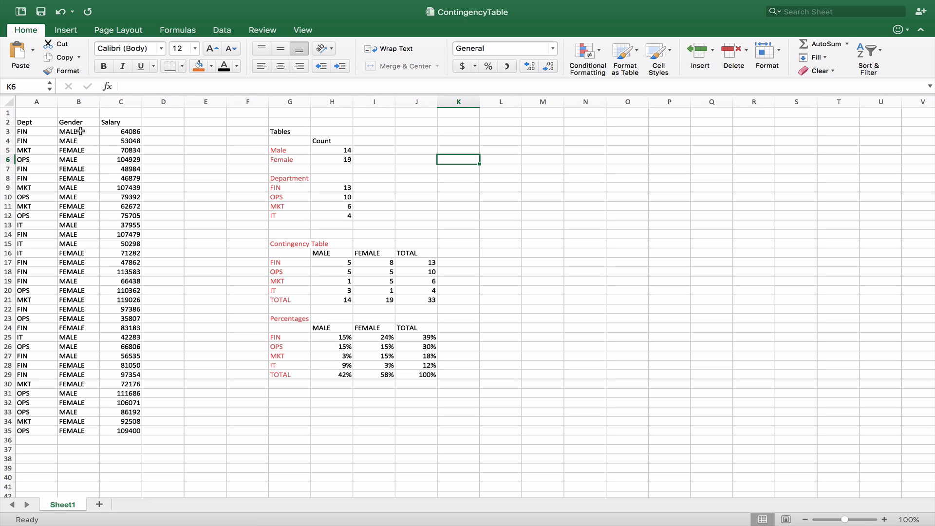
mouse_move(162, 150)
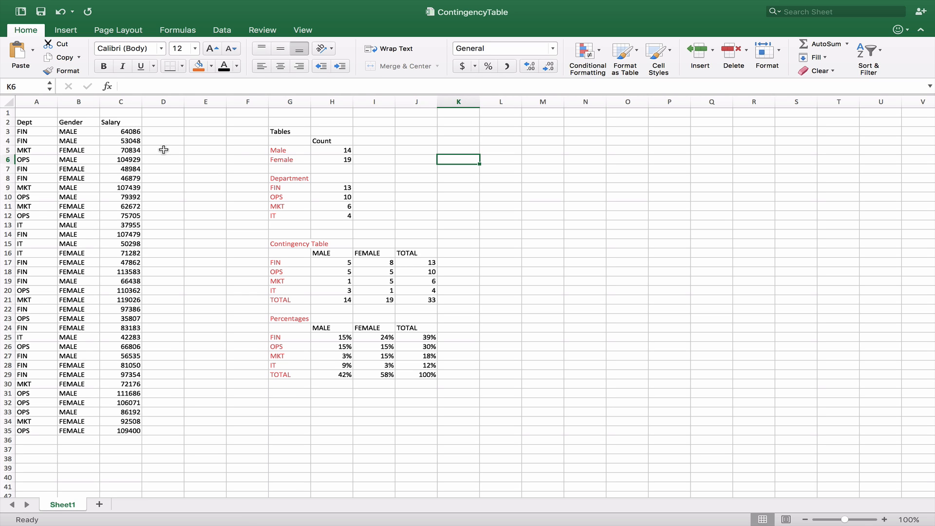
mouse_move(318, 224)
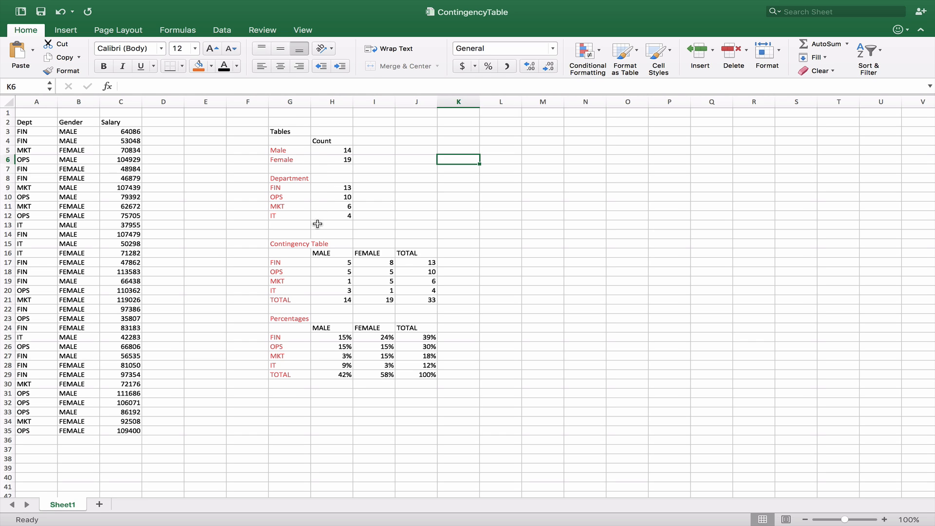
mouse_move(342, 153)
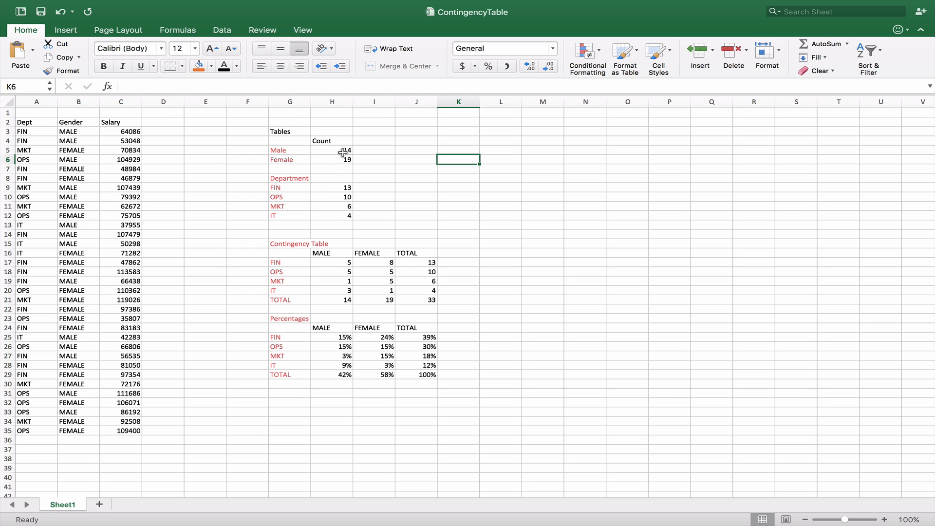
mouse_move(328, 151)
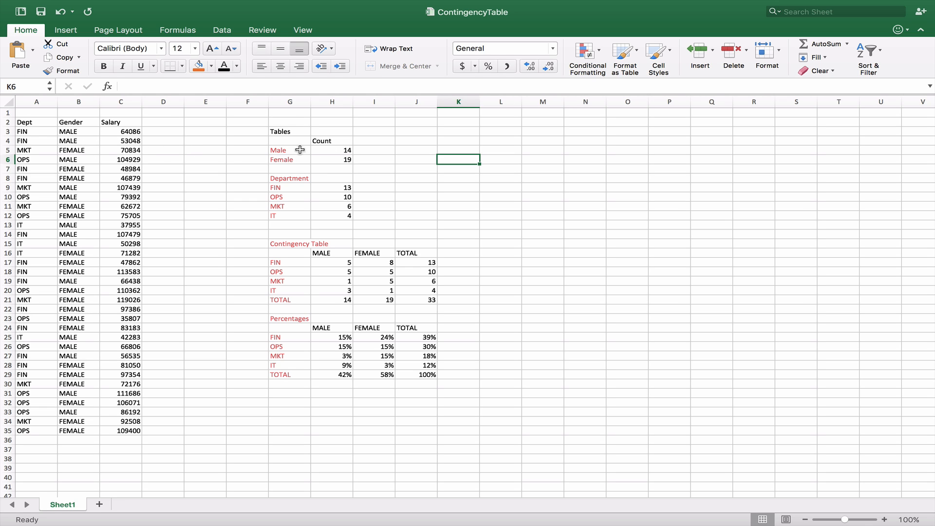
- Review the COUNTIF formulas behind the Male and Female gender counts
left_click(290, 150)
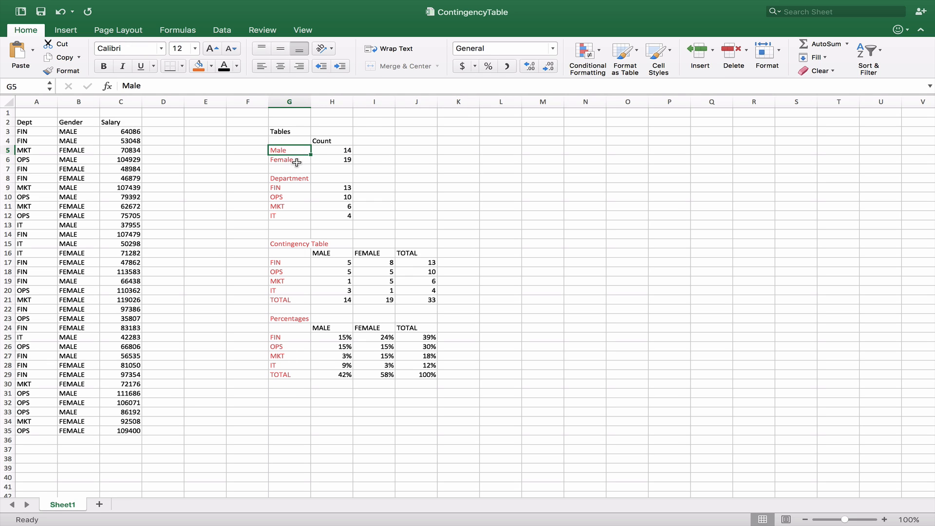
left_click(331, 141)
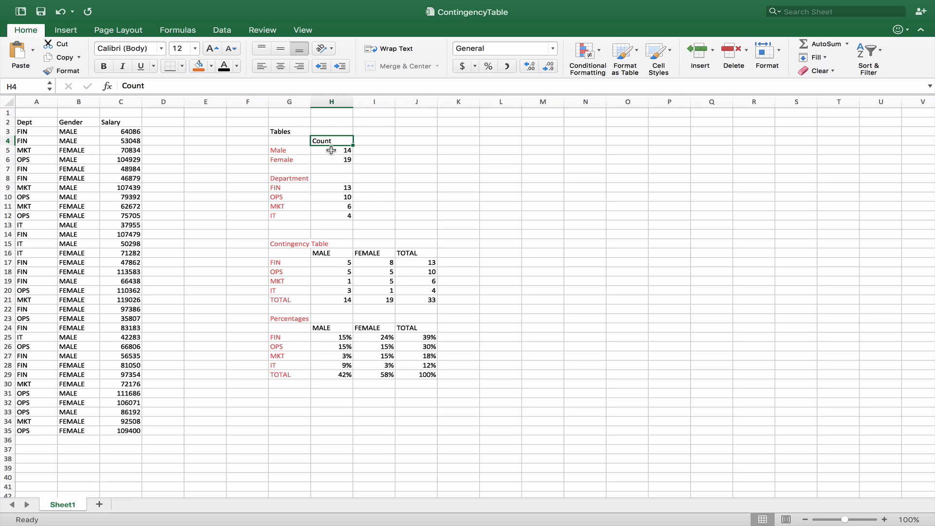
left_click(331, 150)
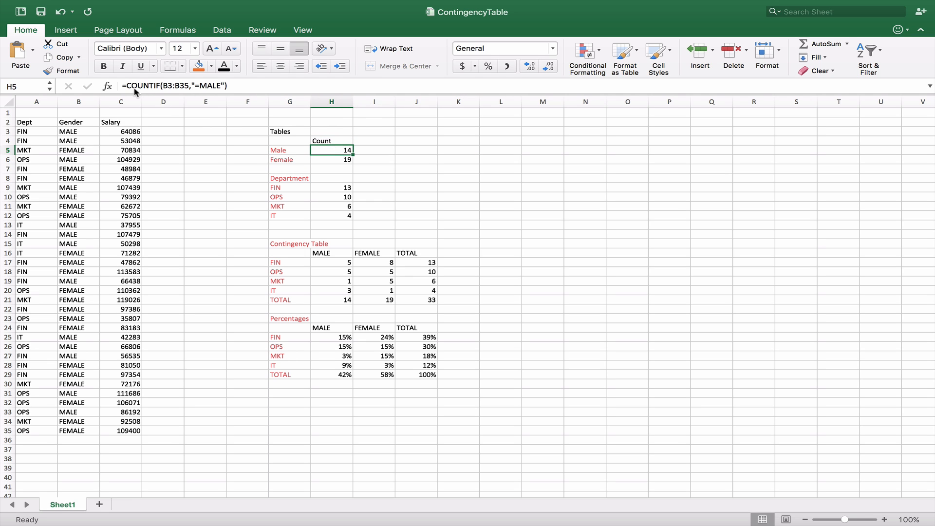
mouse_move(160, 93)
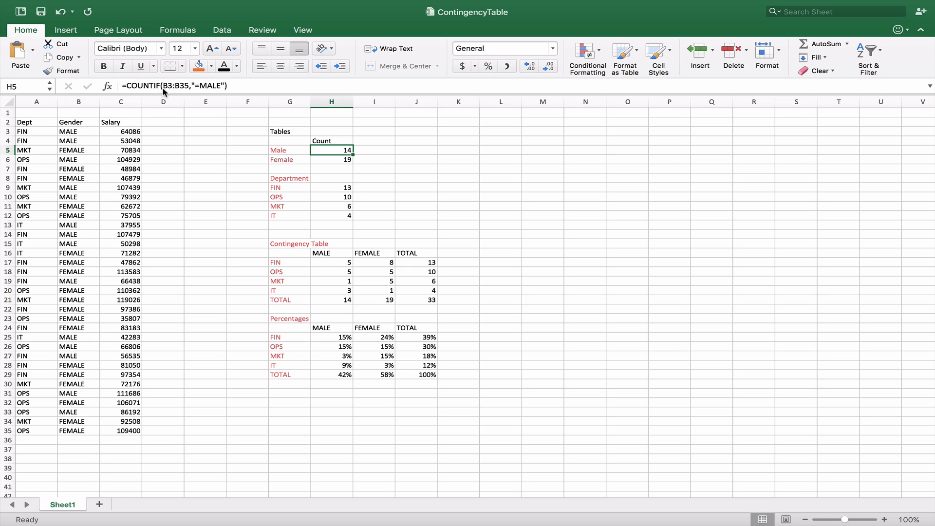
mouse_move(188, 91)
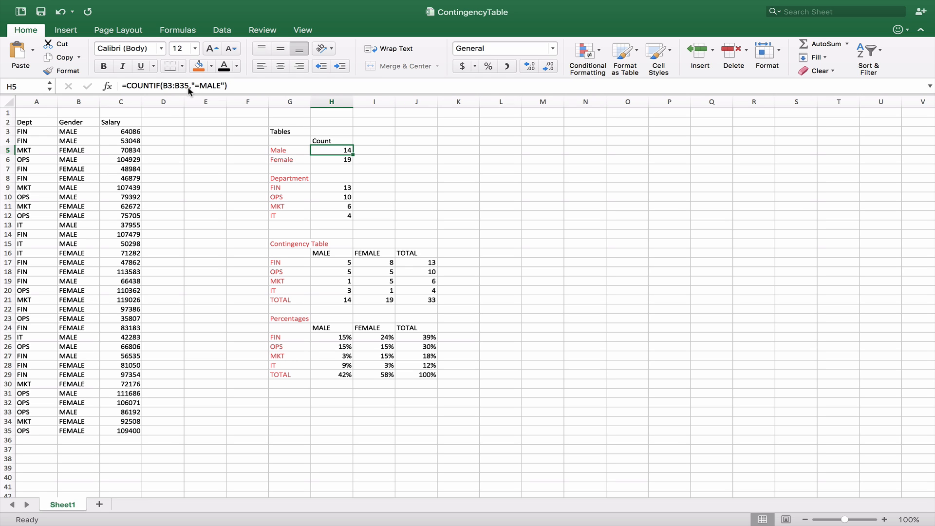
mouse_move(221, 94)
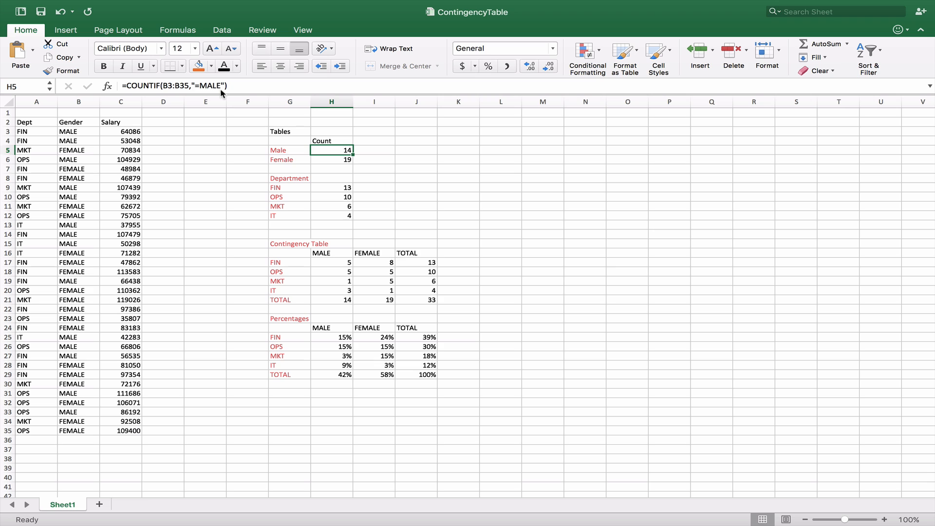
mouse_move(79, 132)
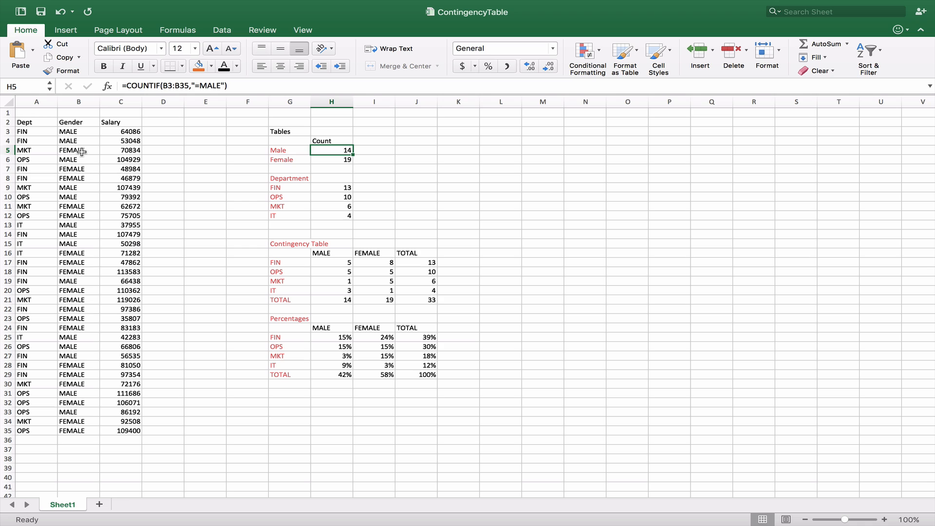
mouse_move(291, 156)
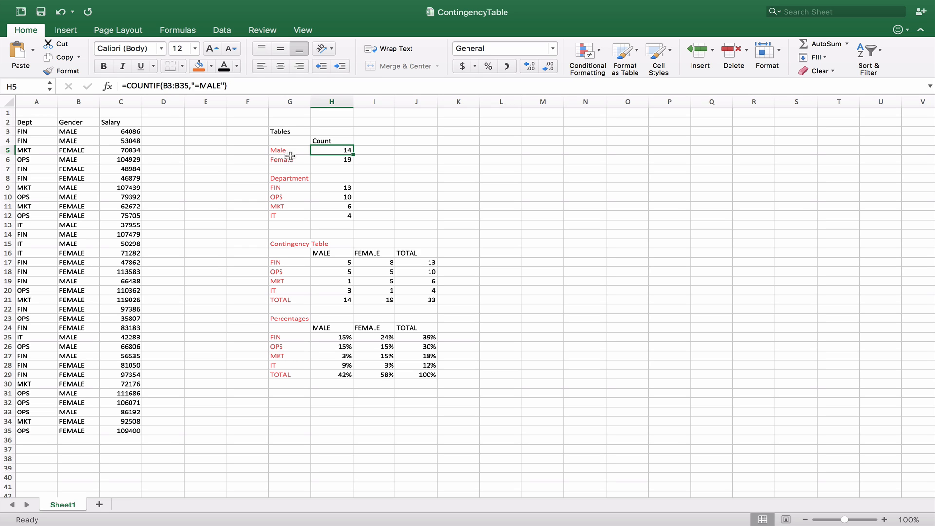
mouse_move(84, 132)
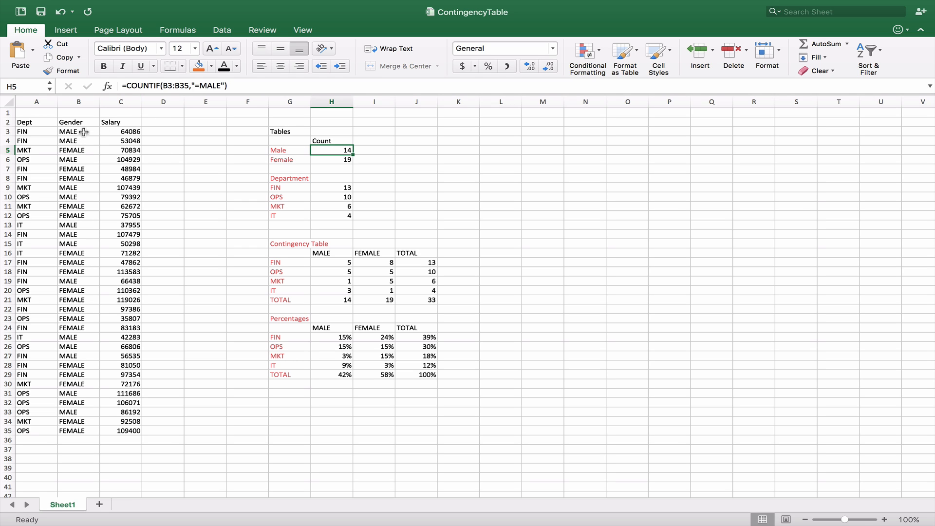
mouse_move(335, 159)
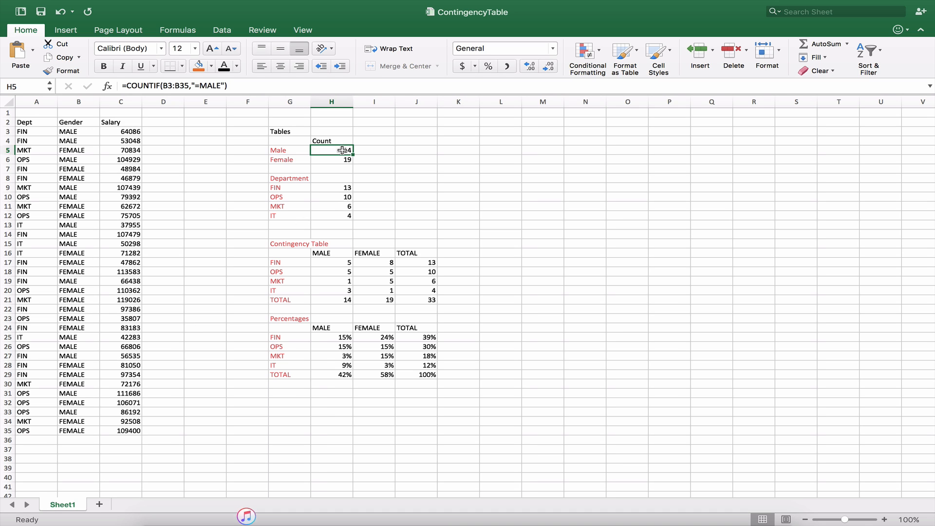
left_click(331, 159)
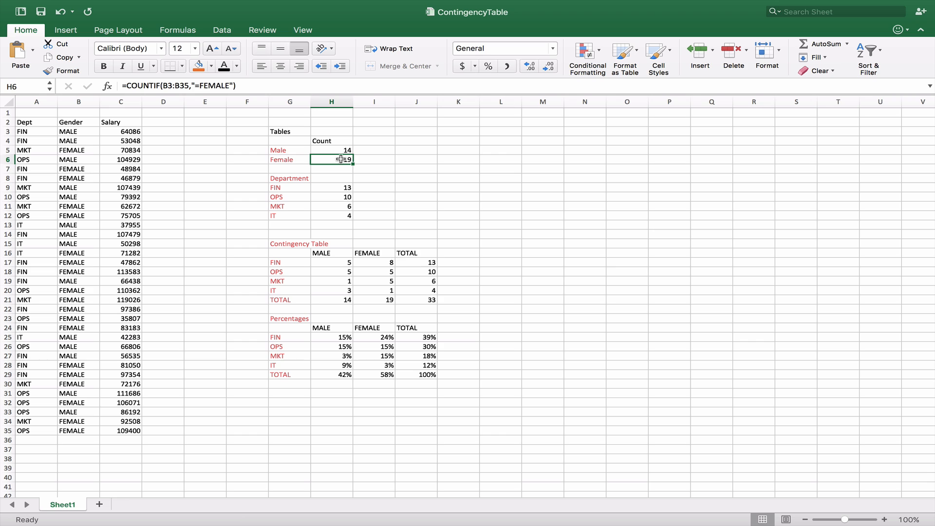
mouse_move(338, 185)
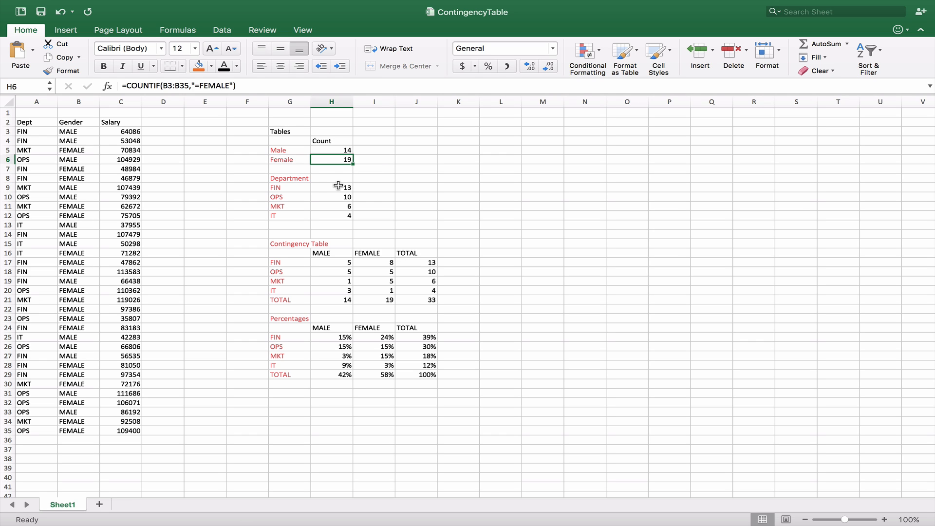
- Review the COUNTIF formulas behind the FIN, OPS, MKT and IT department counts
left_click(332, 187)
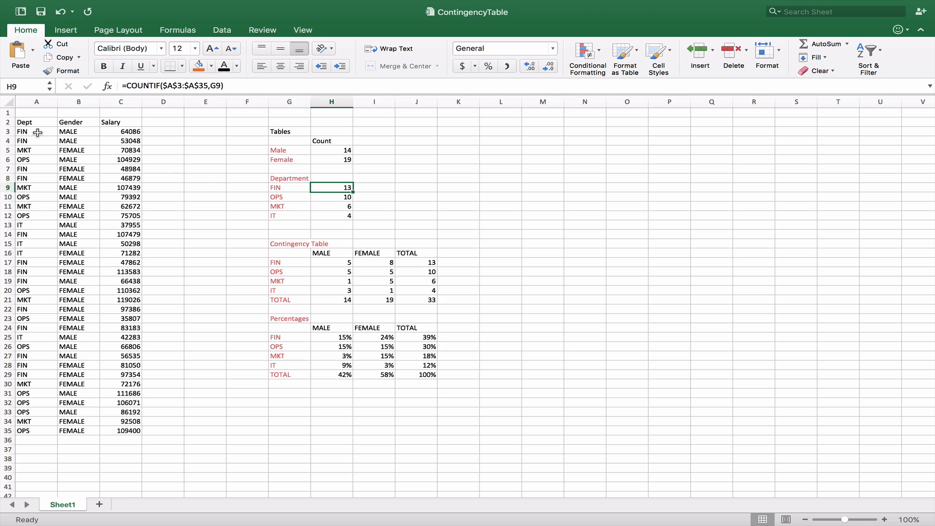
mouse_move(27, 438)
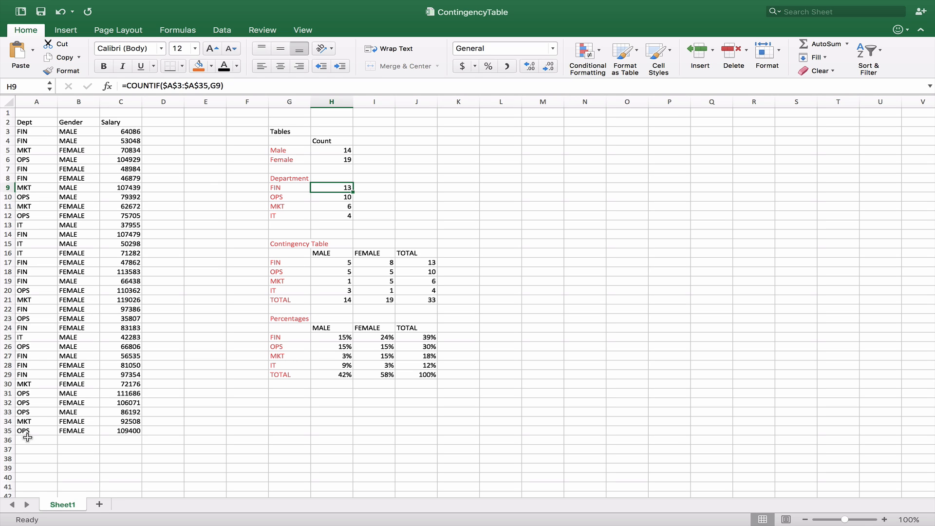
mouse_move(28, 431)
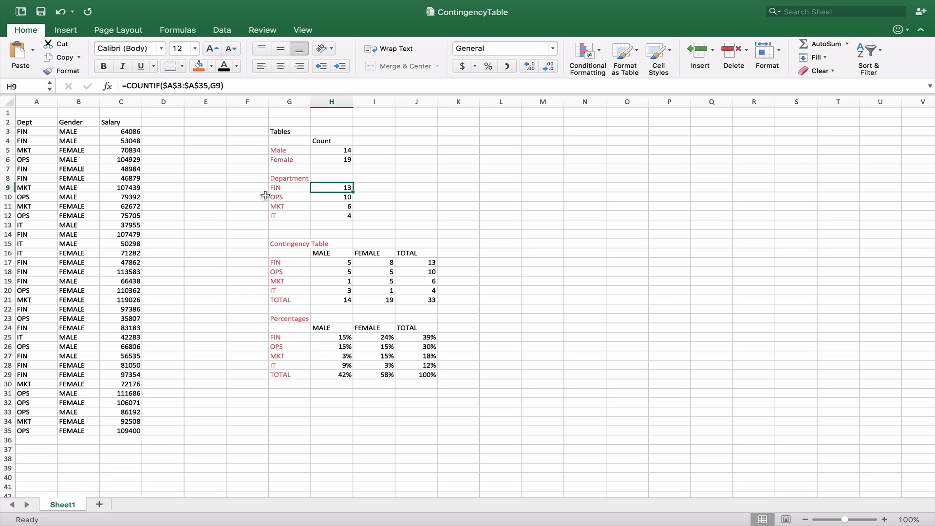
left_click(290, 187)
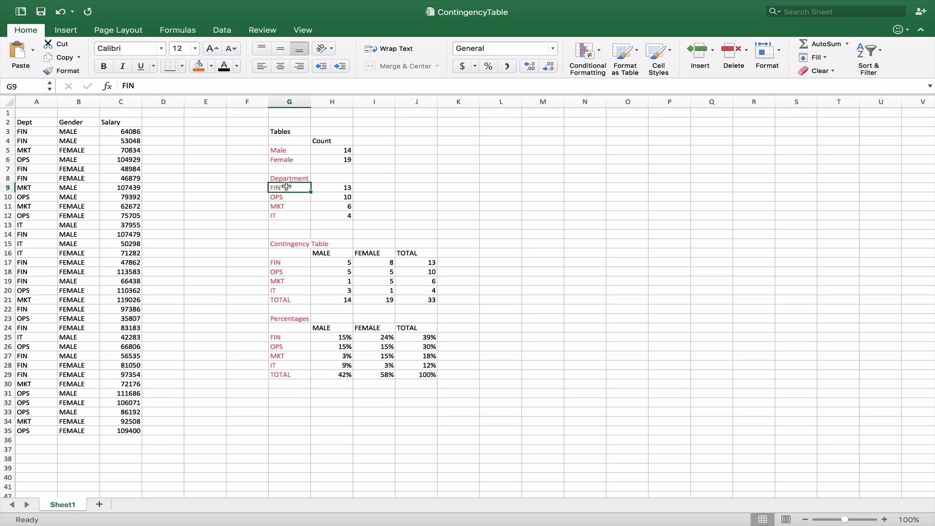
left_click(331, 187)
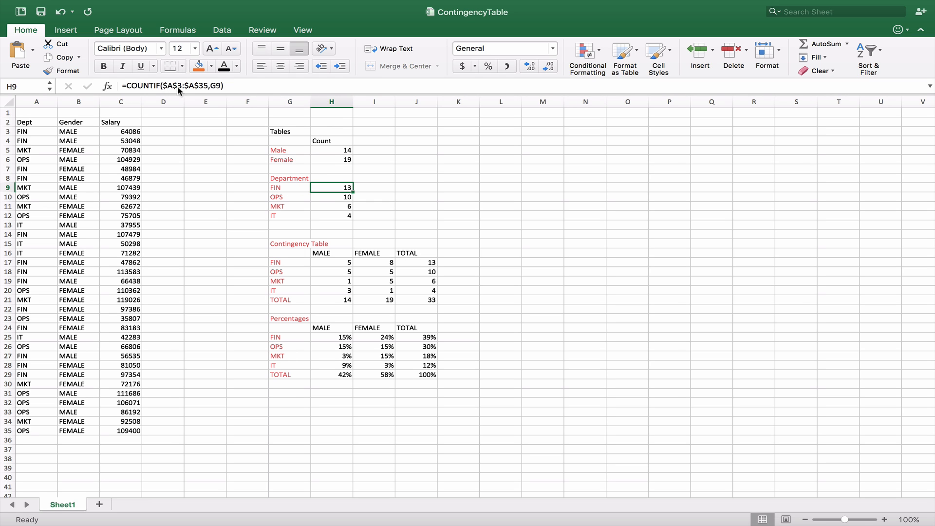
mouse_move(339, 187)
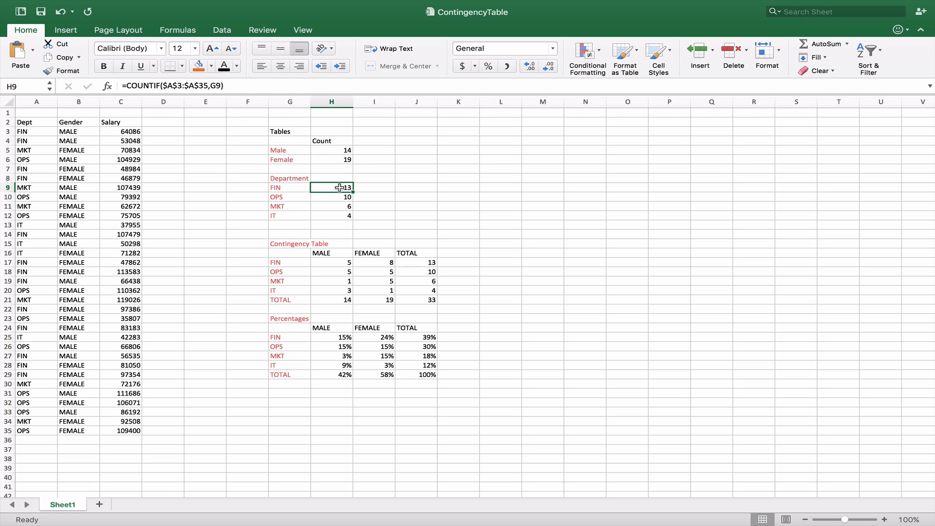
mouse_move(343, 216)
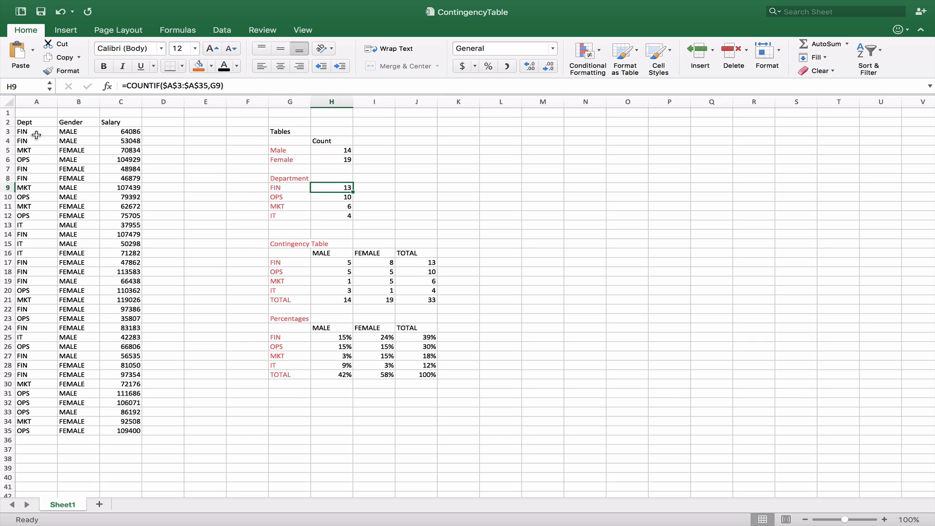
mouse_move(37, 433)
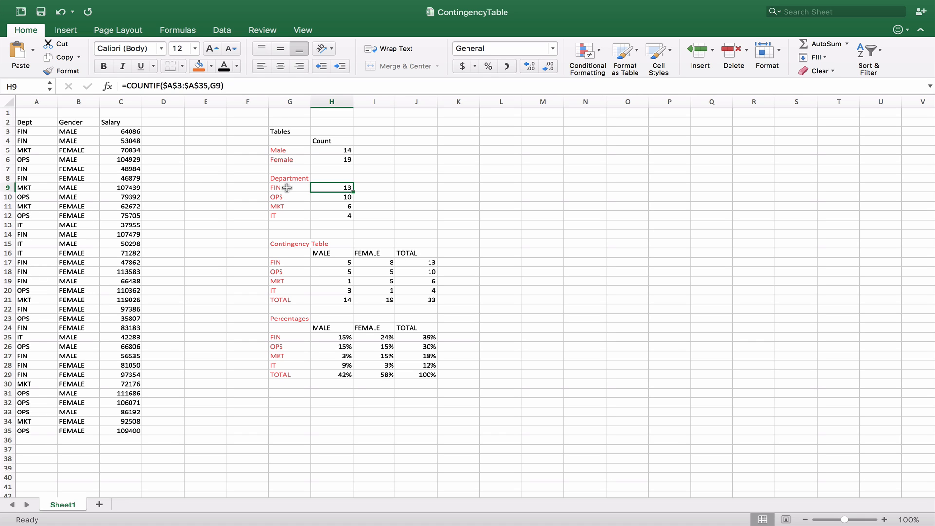
left_click(290, 187)
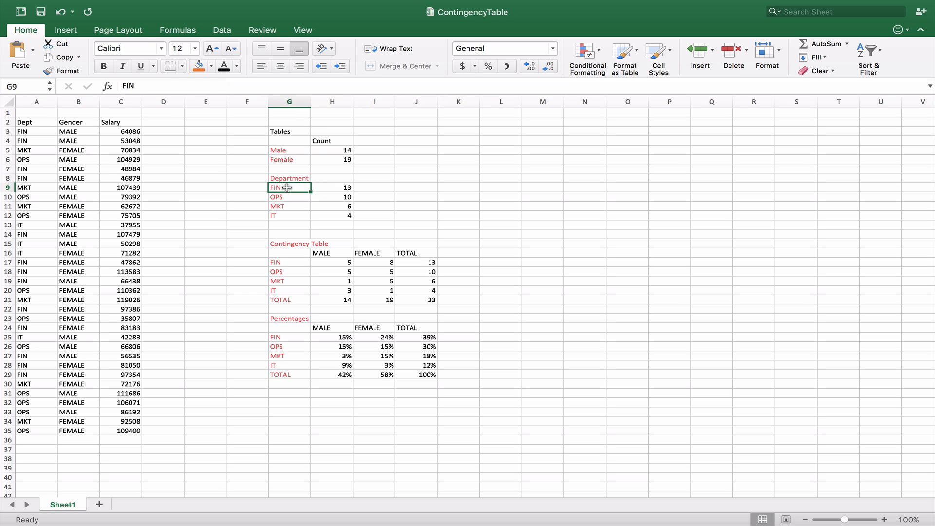
left_click(331, 197)
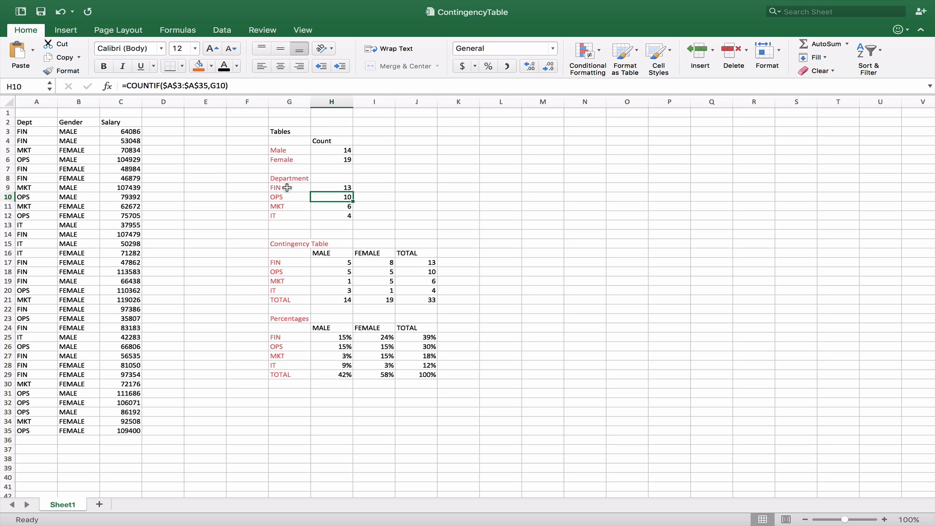
left_click(331, 207)
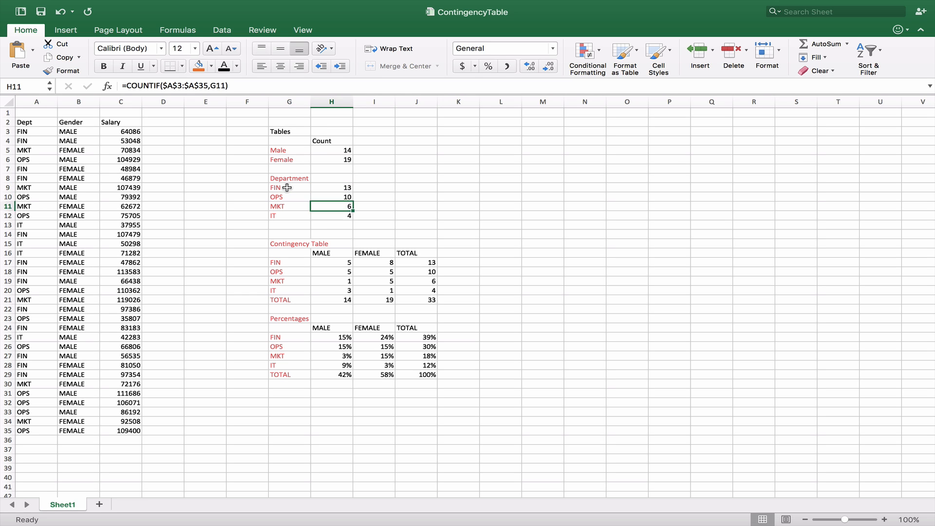
left_click(331, 215)
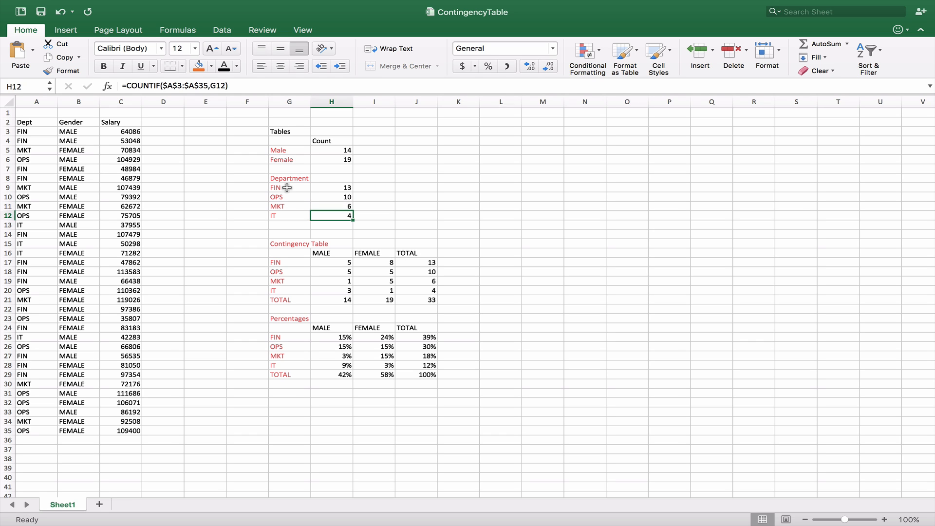
mouse_move(352, 202)
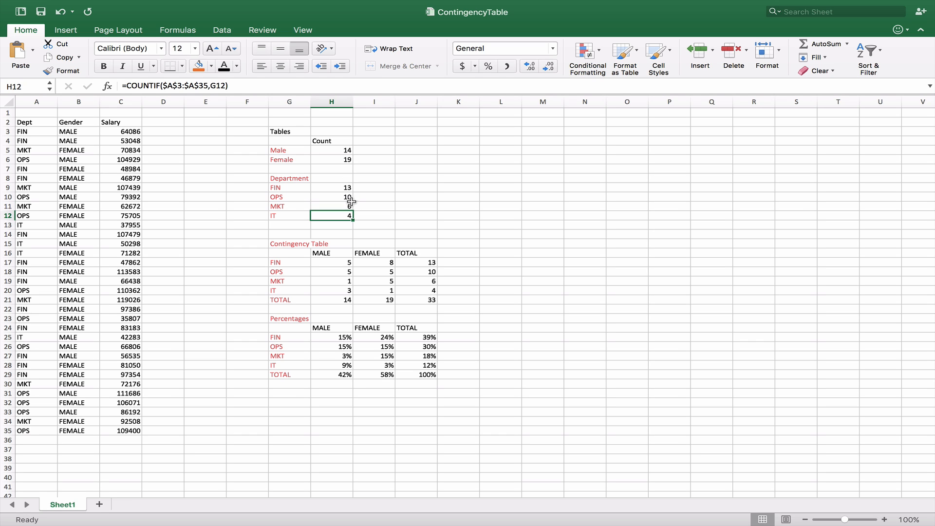
mouse_move(363, 218)
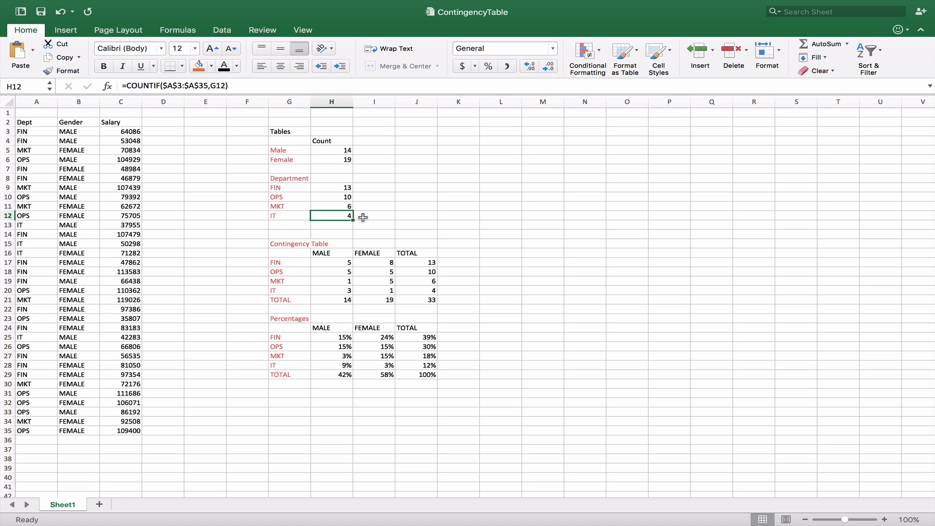
mouse_move(365, 239)
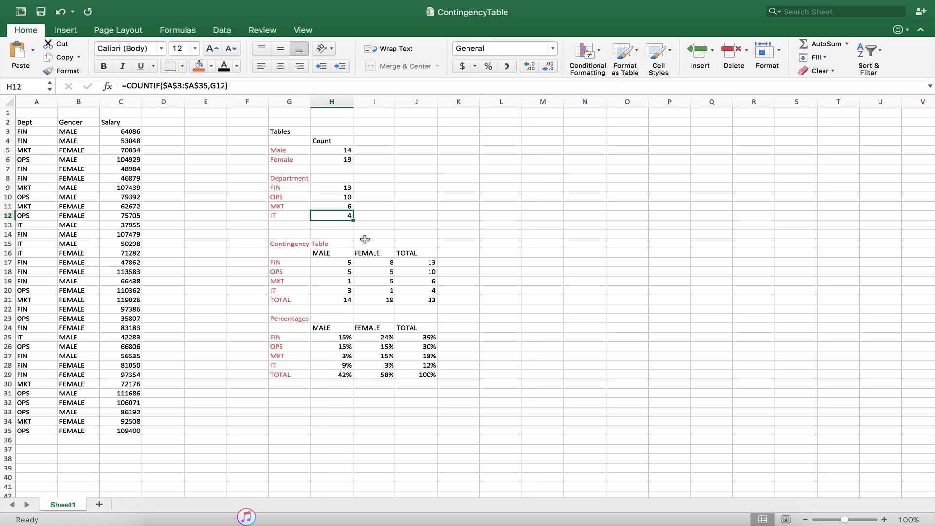
mouse_move(342, 251)
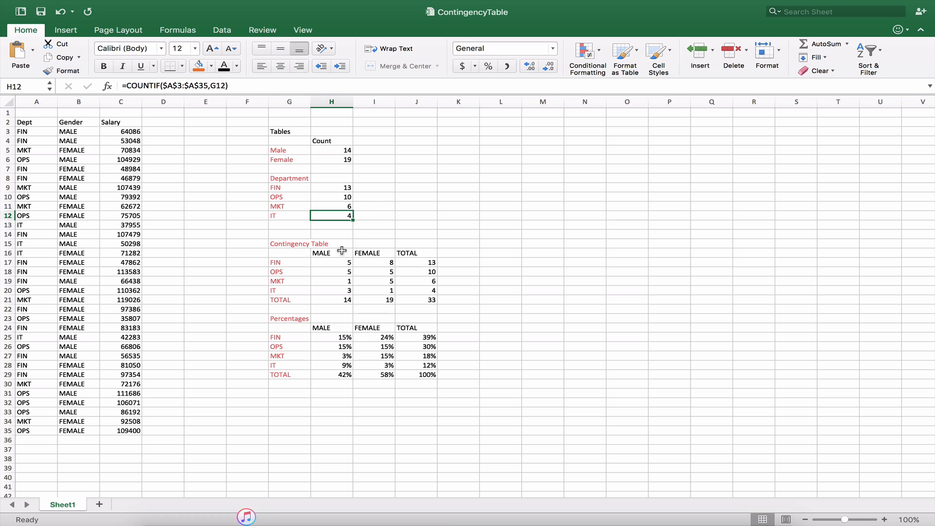
mouse_move(335, 259)
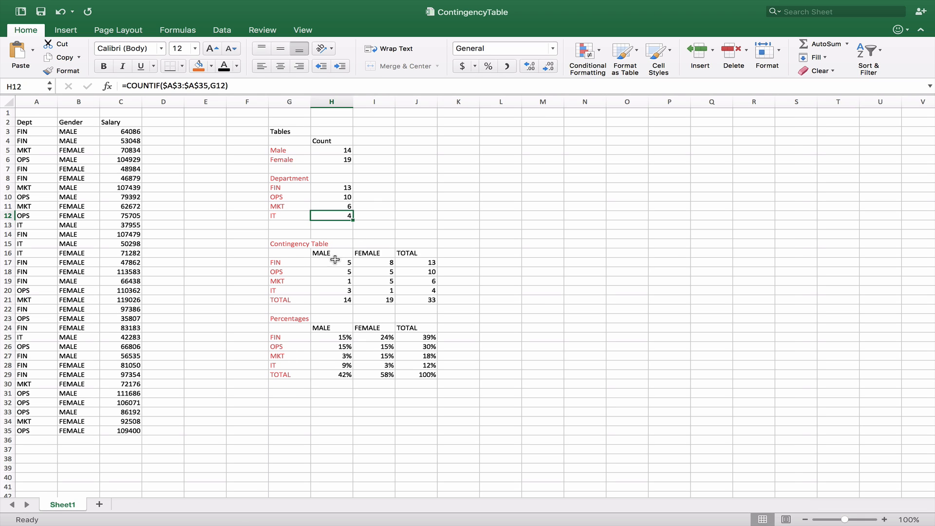
mouse_move(298, 279)
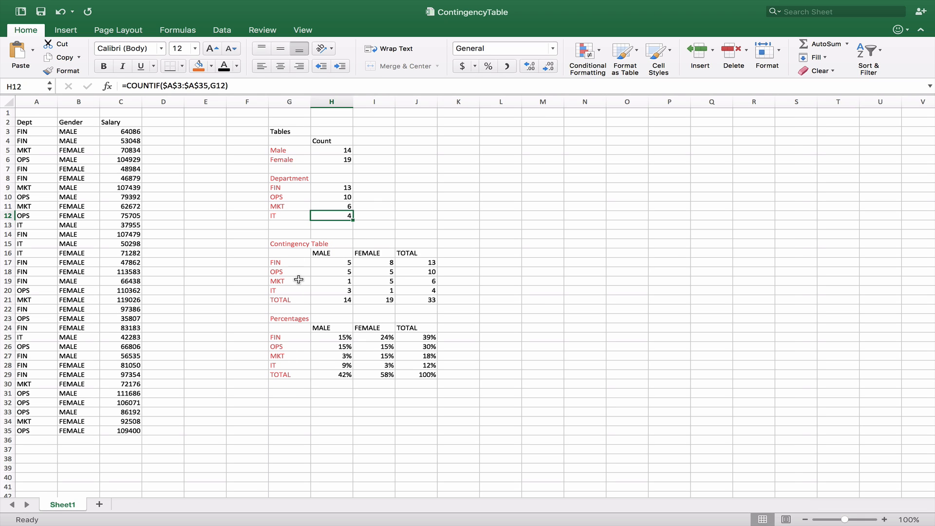
mouse_move(341, 262)
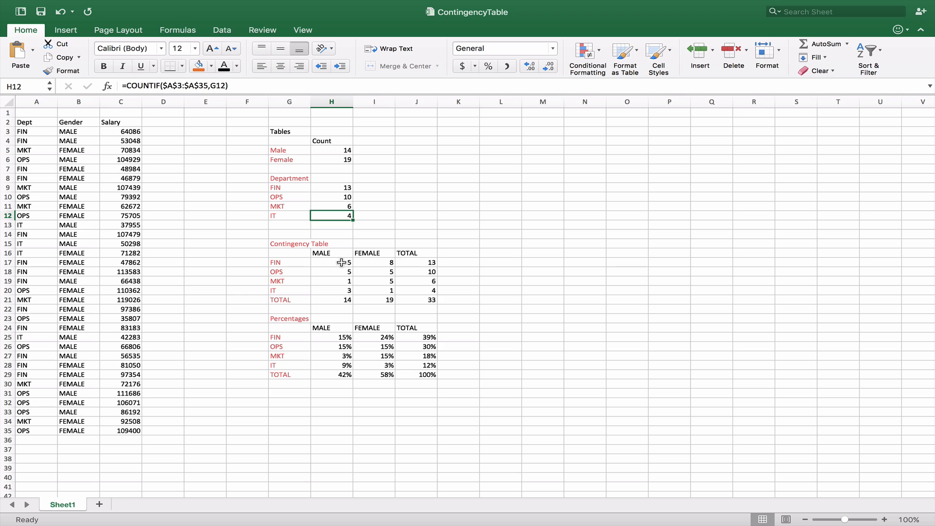
- Open the FIN–MALE COUNTIFS formula for editing with its ranges outlined
left_click(332, 263)
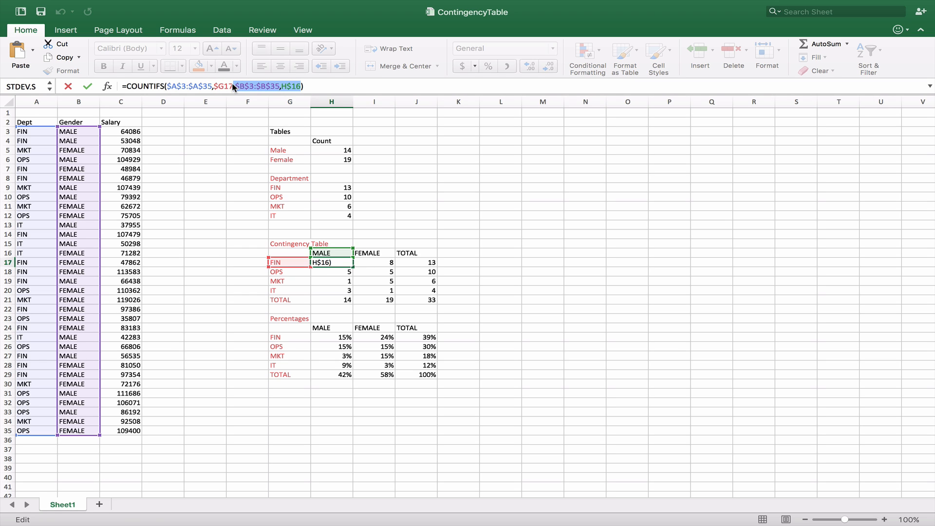
- Leave the FIN–MALE COUNTIFS formula unchanged so it still gives 5
key("Return")
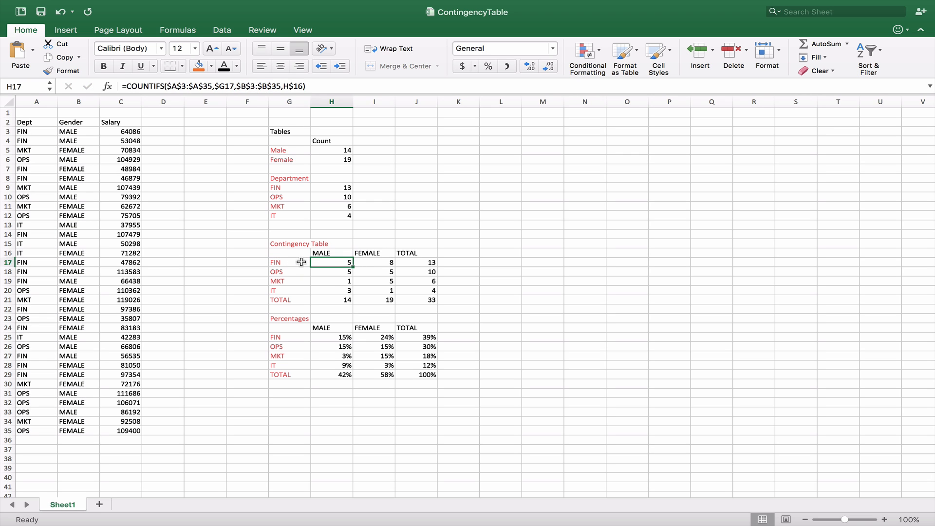
mouse_move(321, 257)
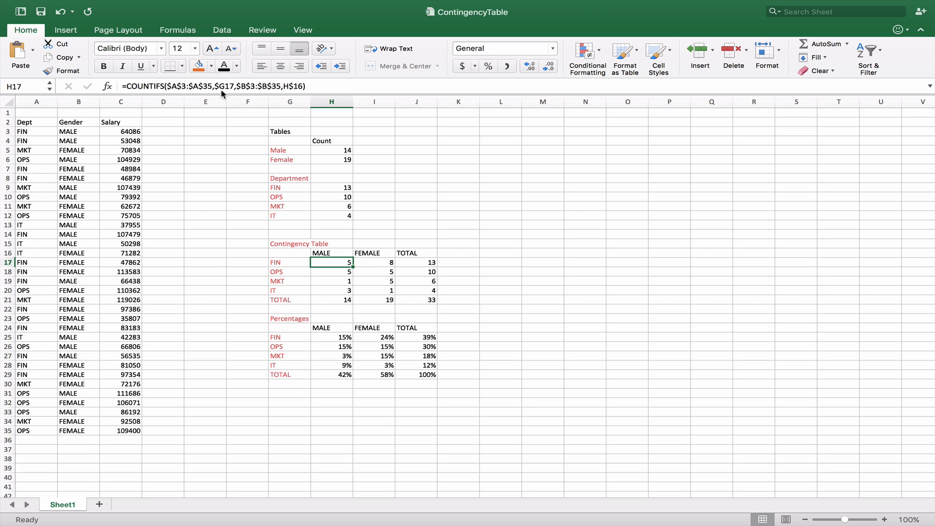
mouse_move(312, 264)
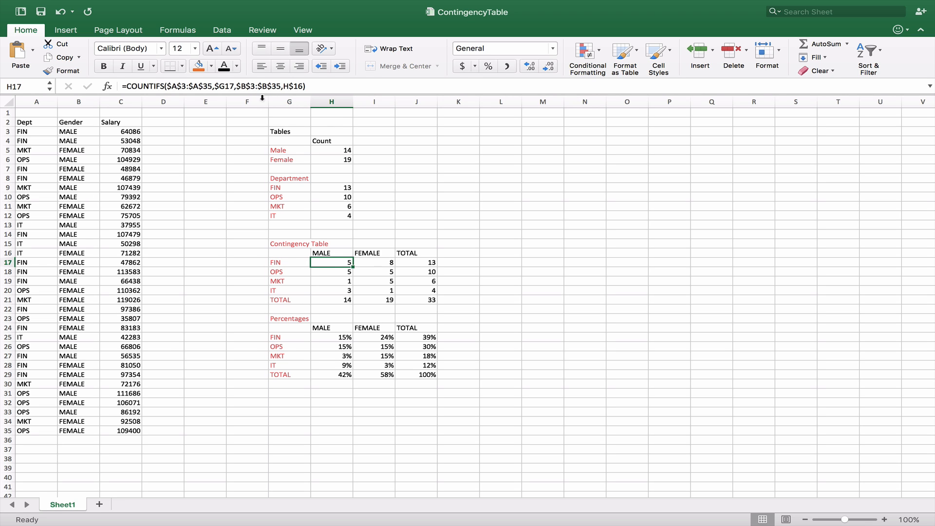
mouse_move(294, 257)
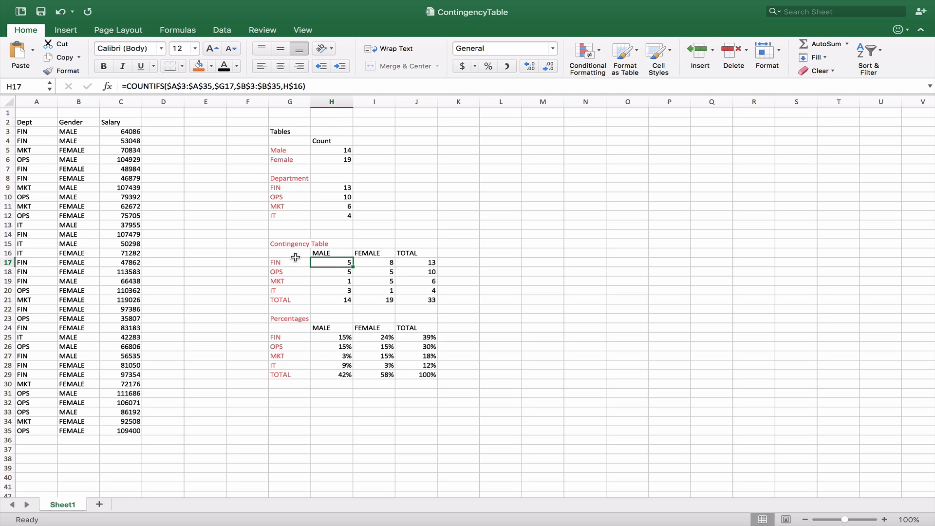
mouse_move(338, 260)
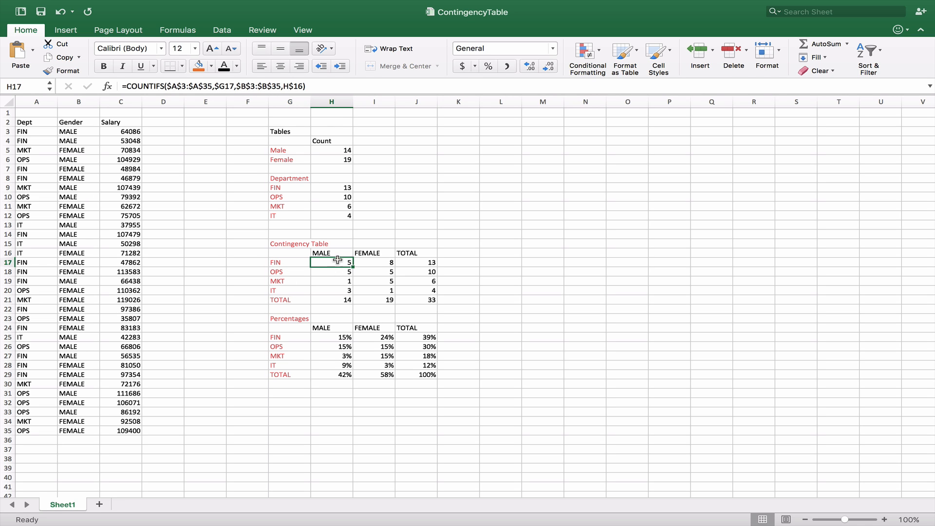
mouse_move(335, 250)
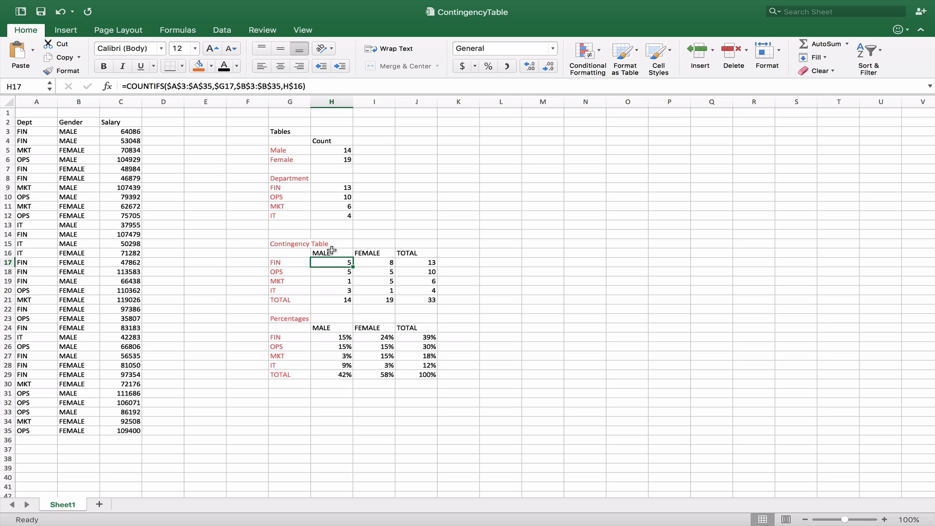
mouse_move(299, 262)
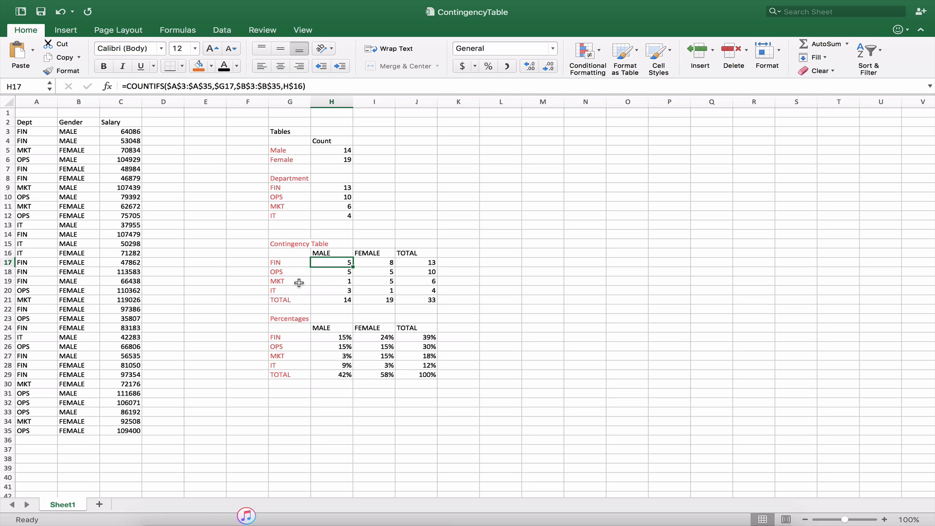
mouse_move(341, 274)
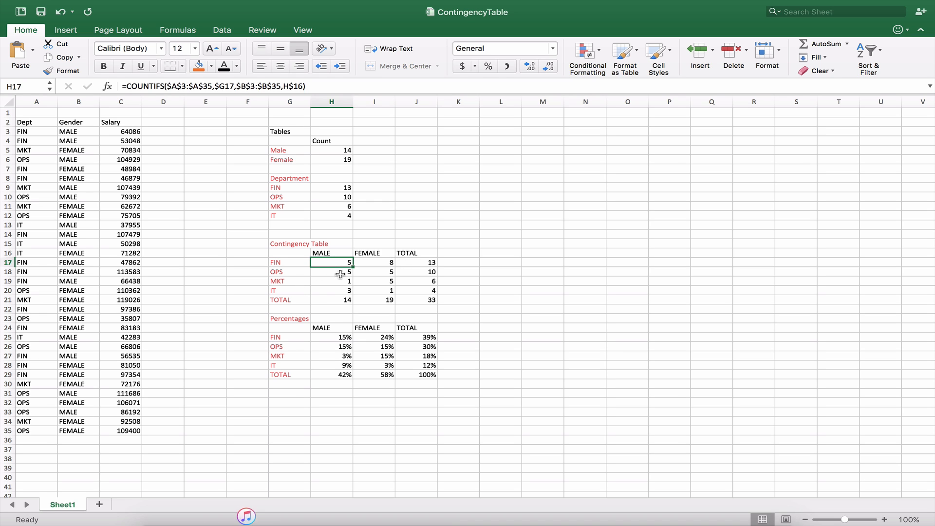
- Review the MKT and FIN male COUNTIFS formulas and copy the MALE–FIN count in H17
left_click(331, 272)
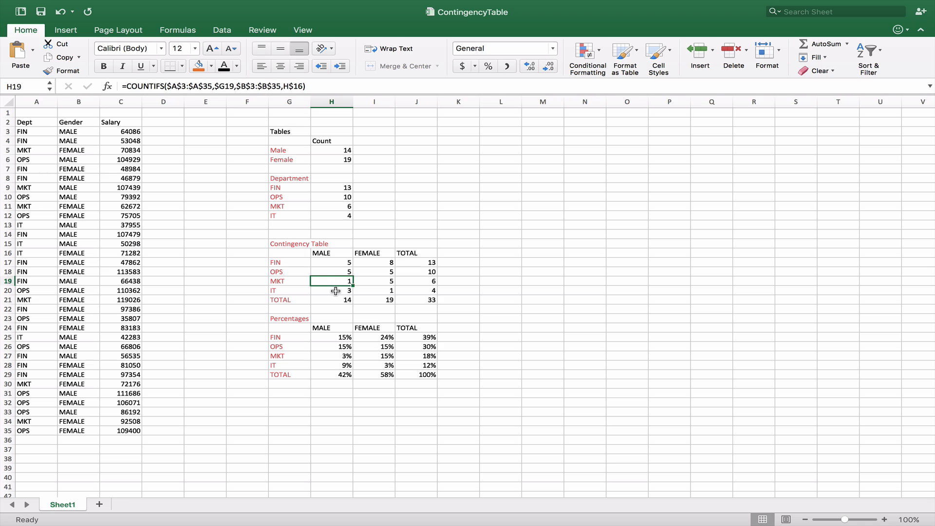
left_click(332, 262)
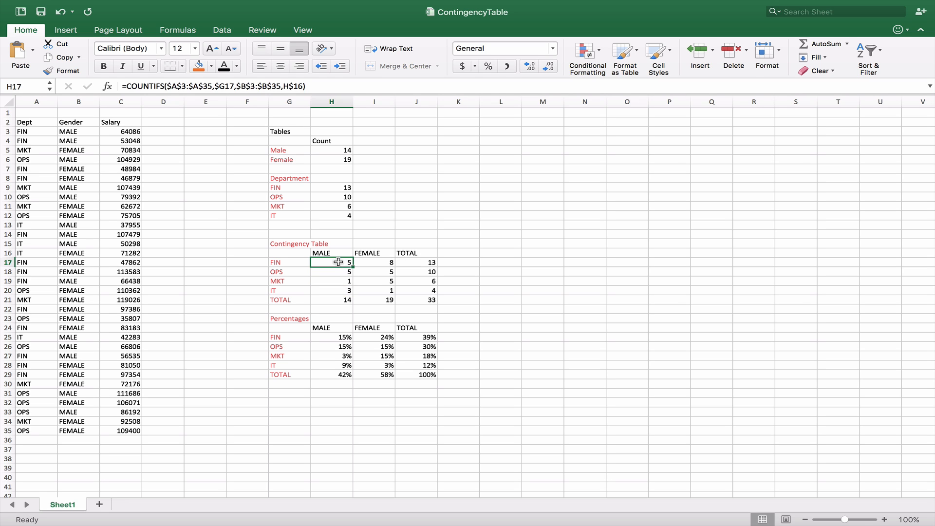
mouse_move(342, 262)
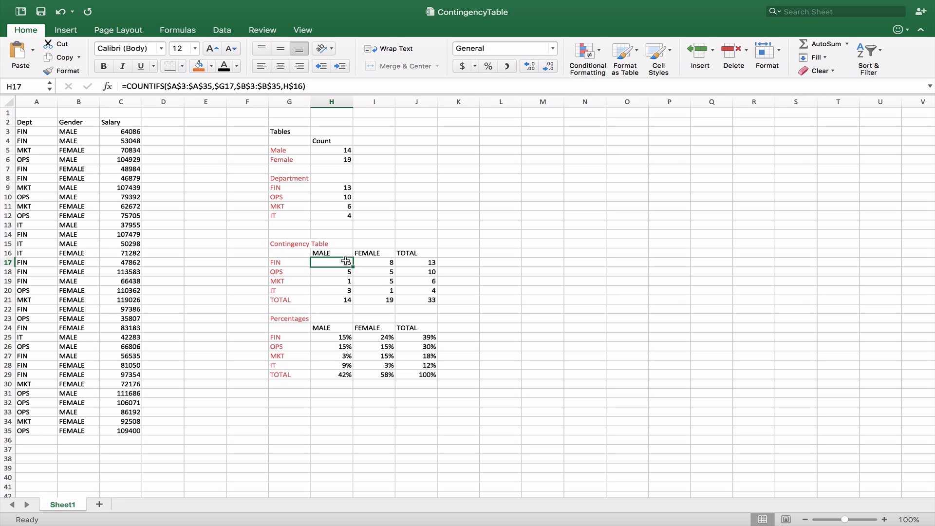
mouse_move(336, 253)
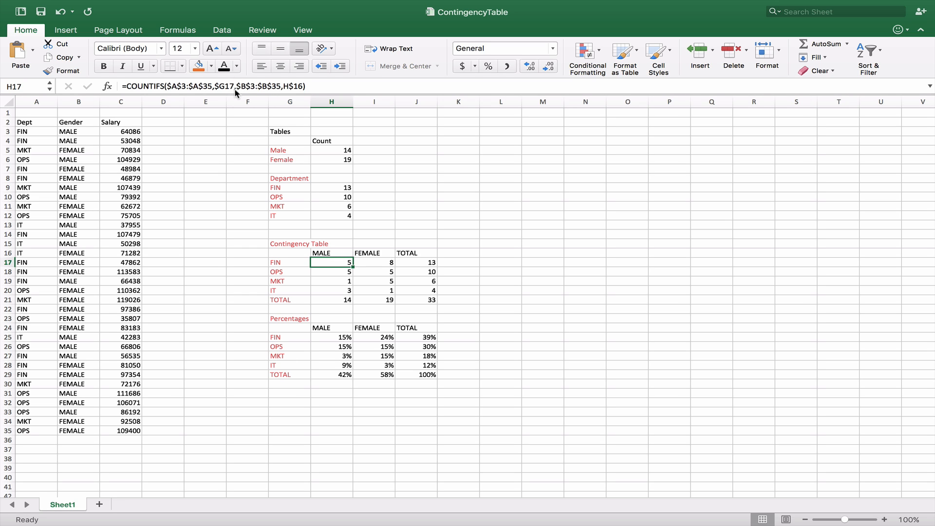
mouse_move(273, 92)
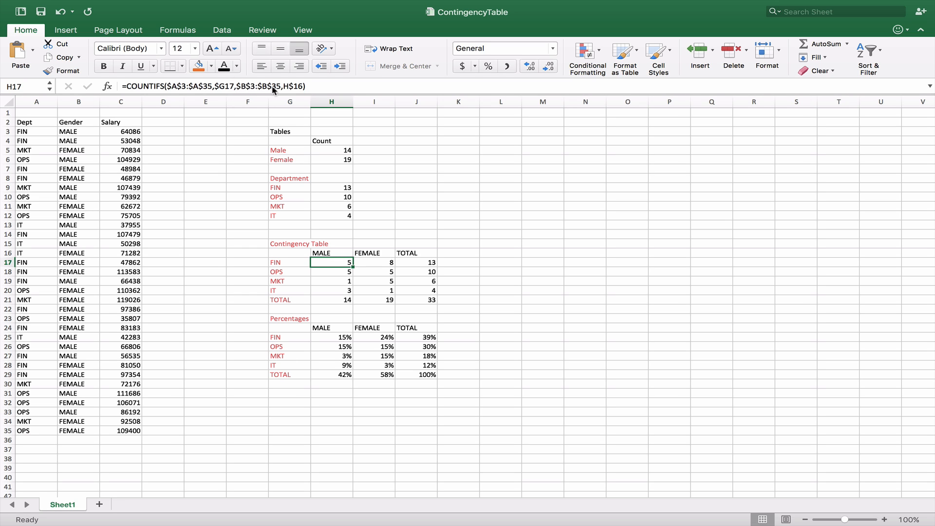
mouse_move(283, 112)
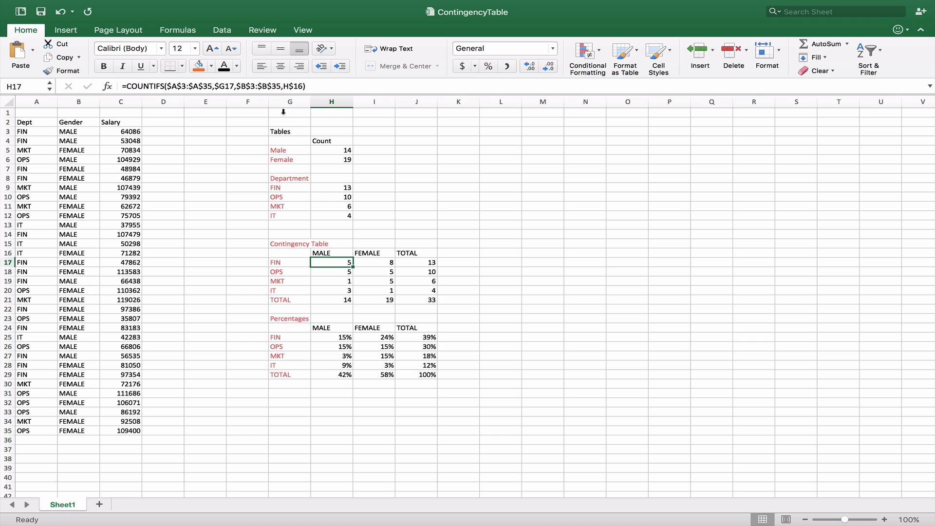
mouse_move(330, 252)
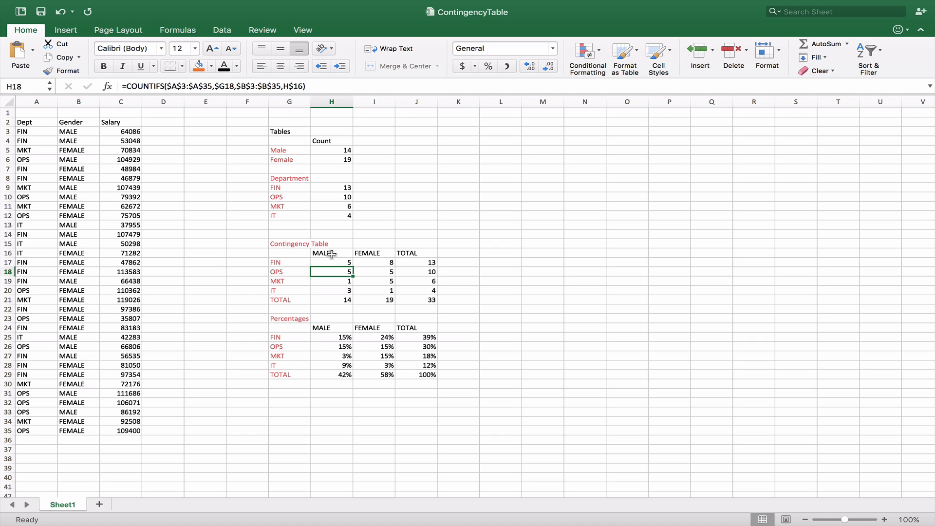
left_click(331, 290)
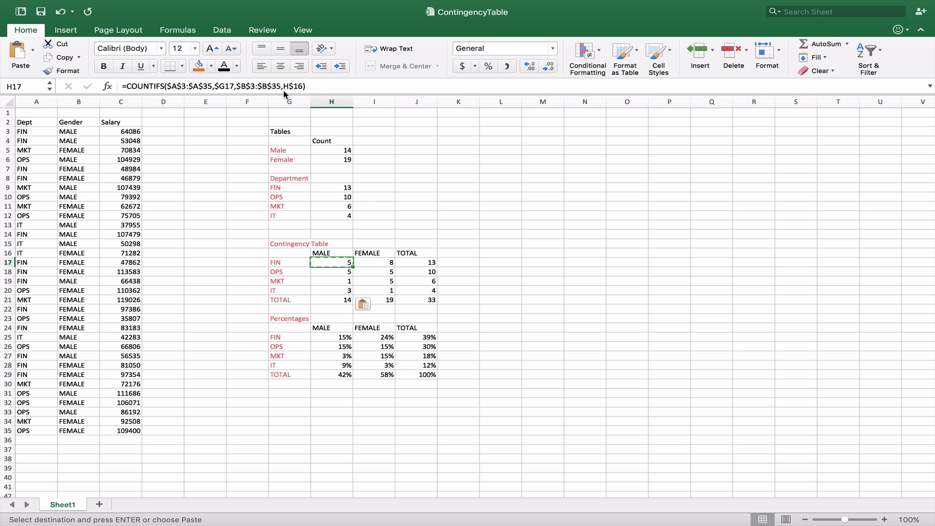
left_click(374, 262)
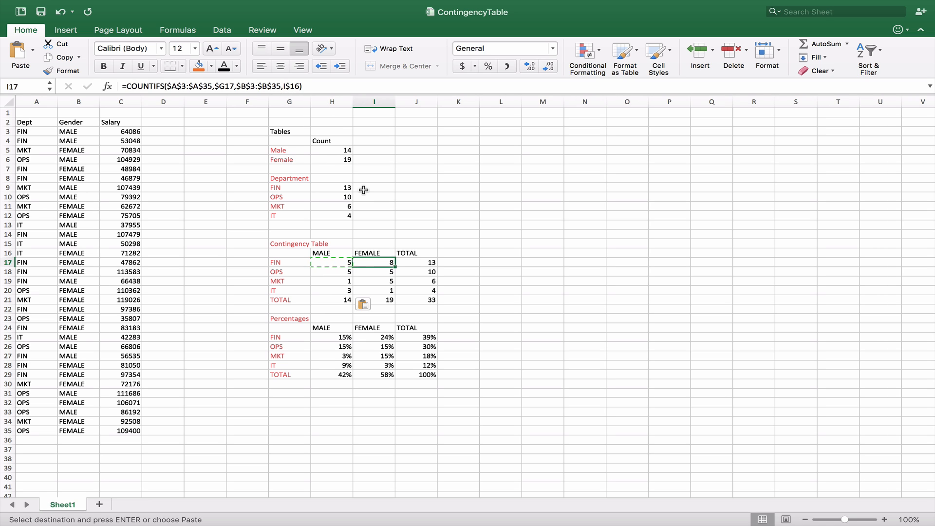
left_click(374, 253)
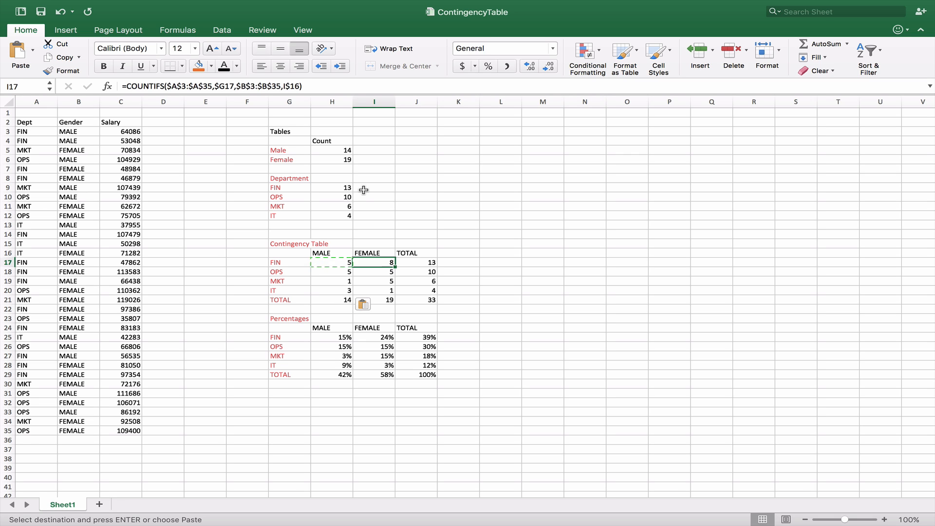
left_click(374, 271)
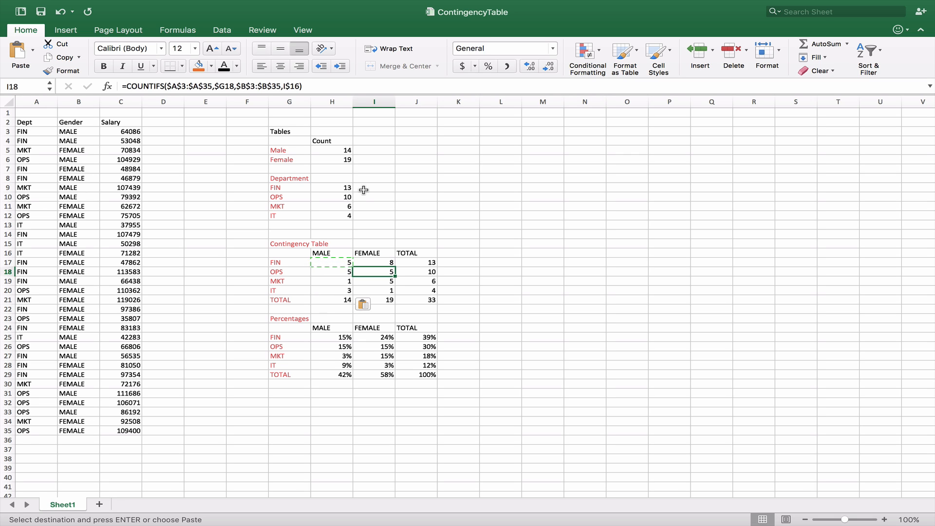
left_click(374, 290)
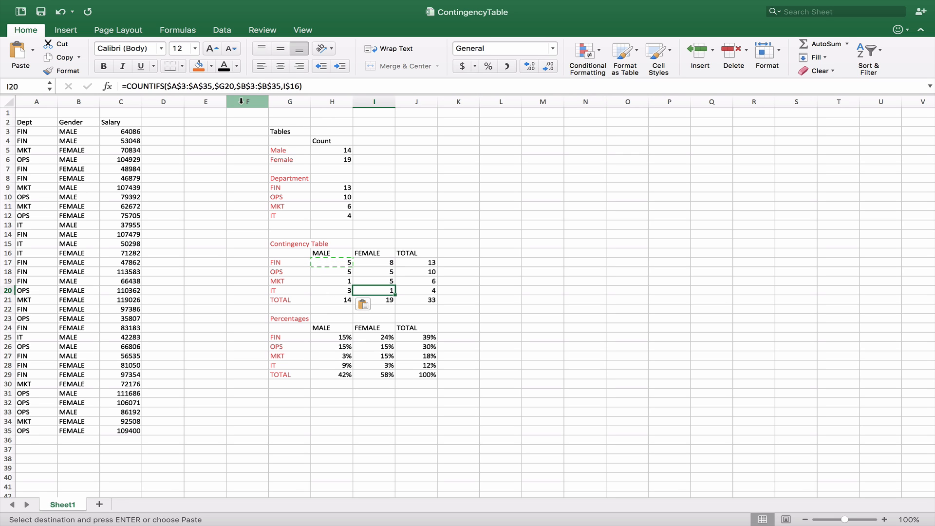
mouse_move(290, 270)
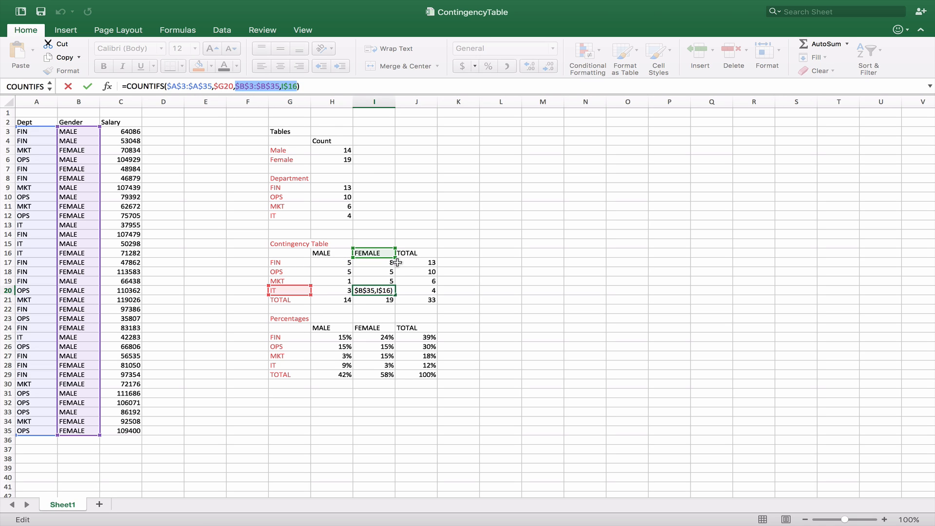
key("Return")
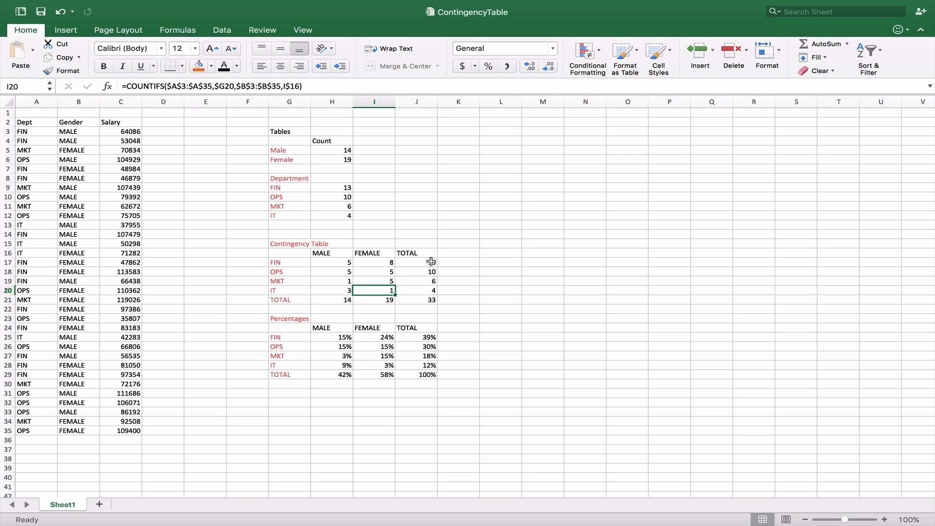
left_click(416, 262)
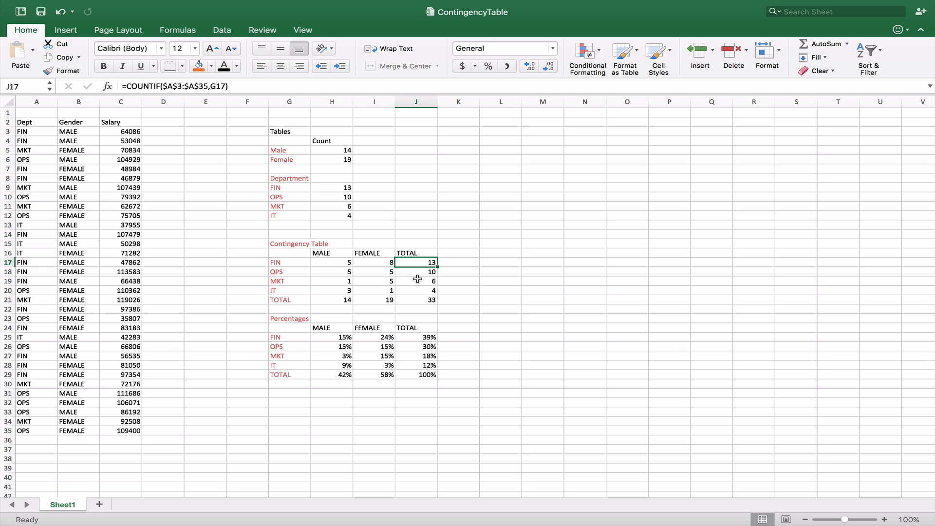
left_click(416, 280)
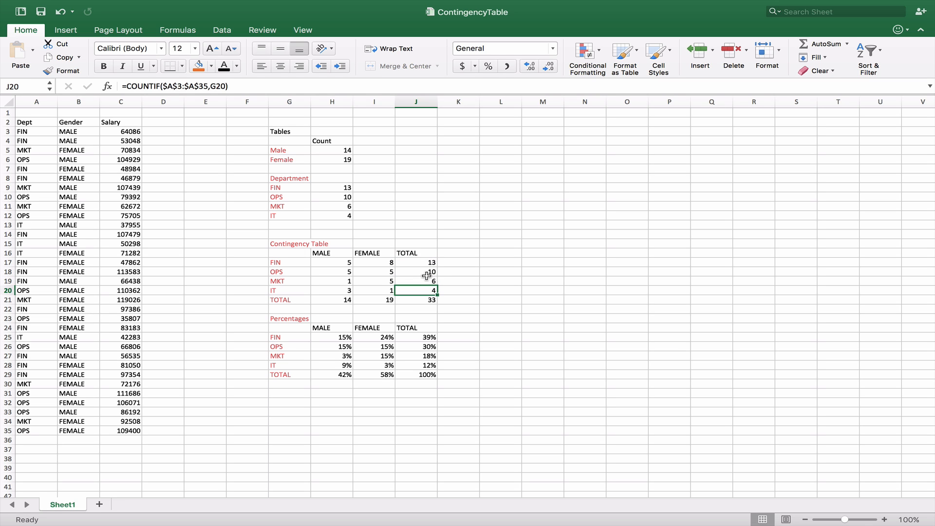
left_click(332, 299)
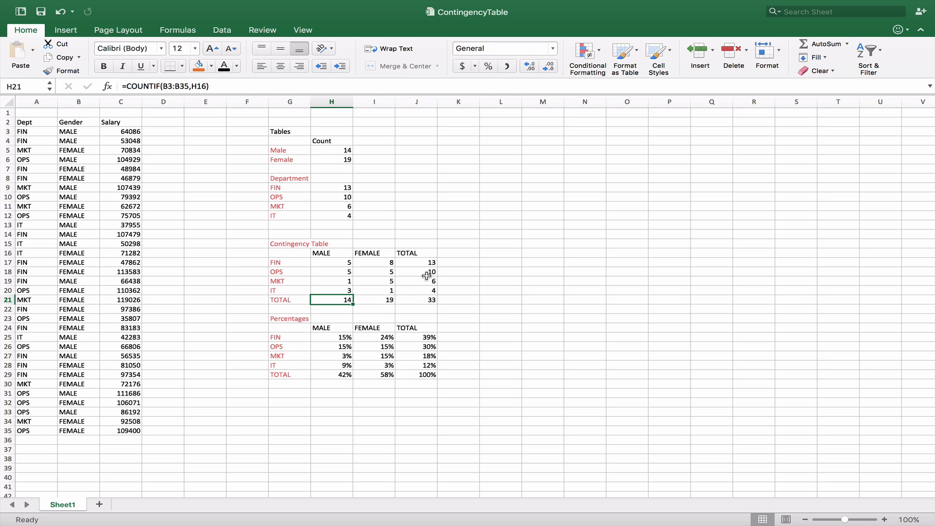
left_click(374, 299)
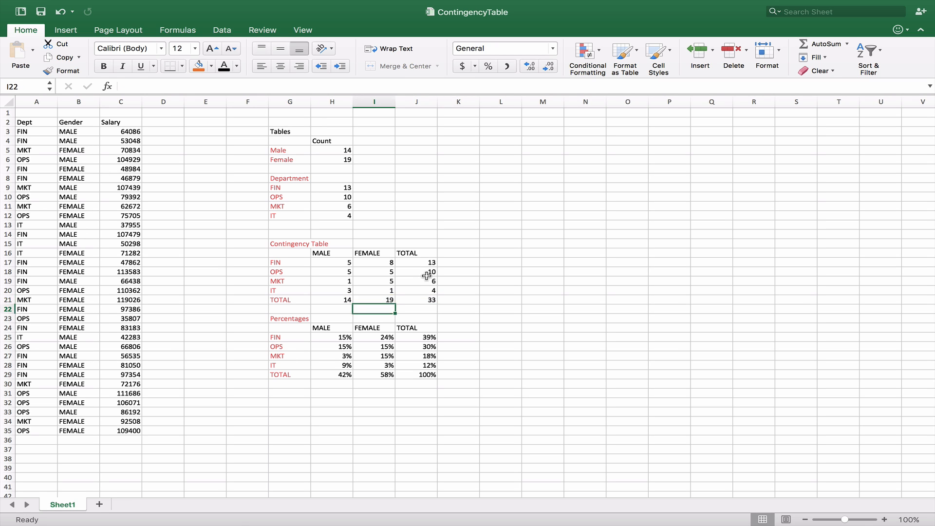
left_click(332, 337)
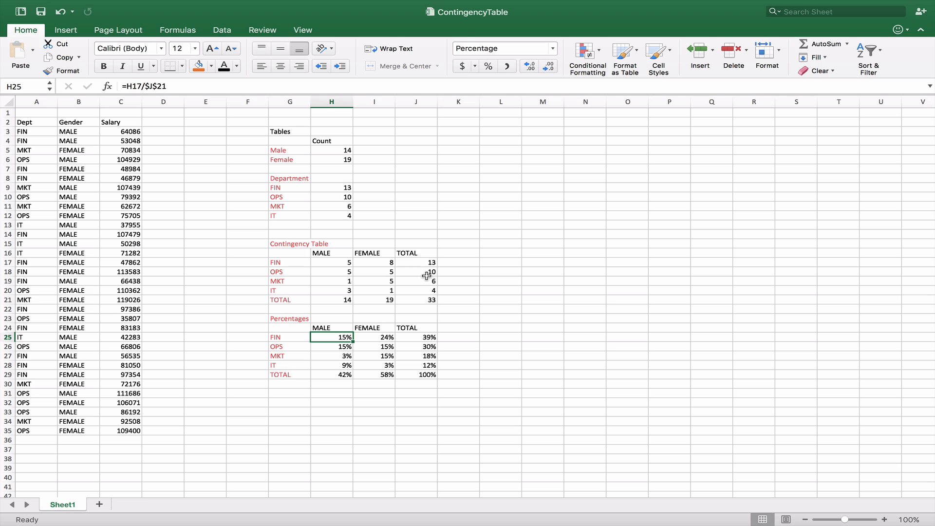
mouse_move(333, 259)
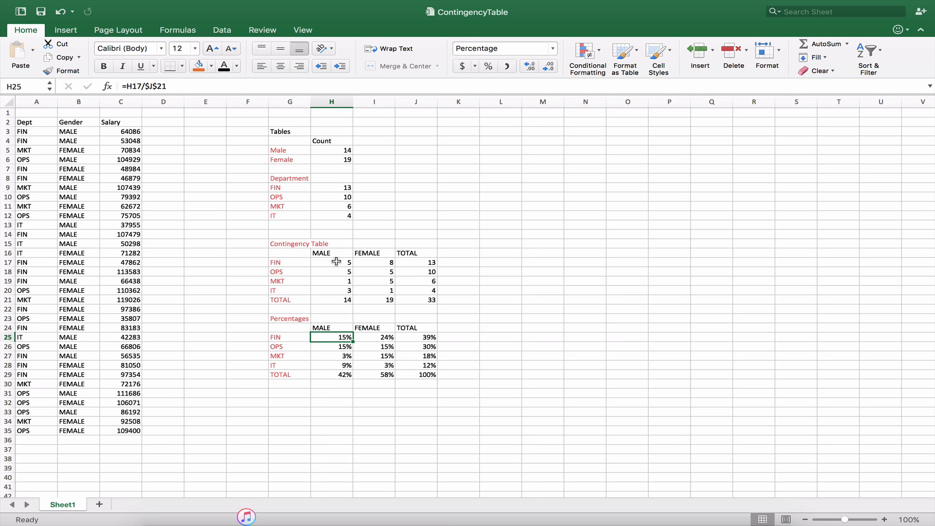
left_click(416, 299)
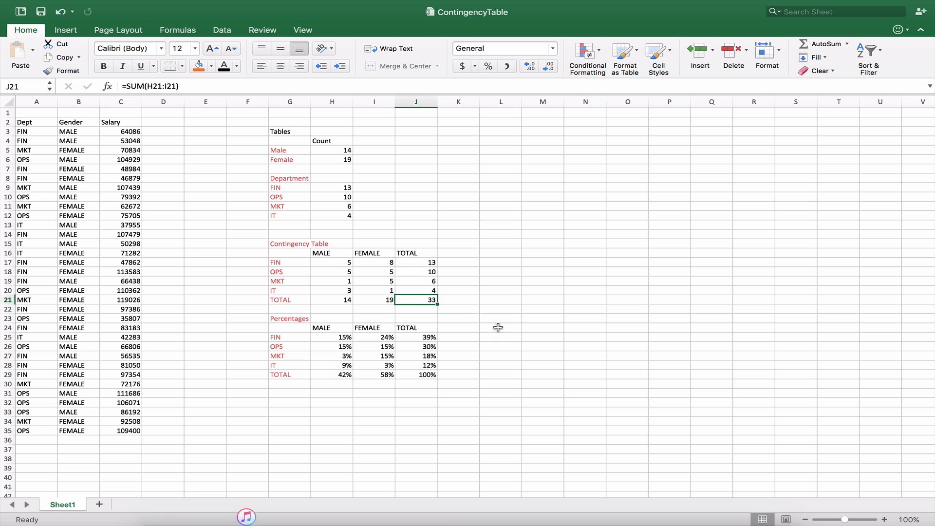
mouse_move(432, 317)
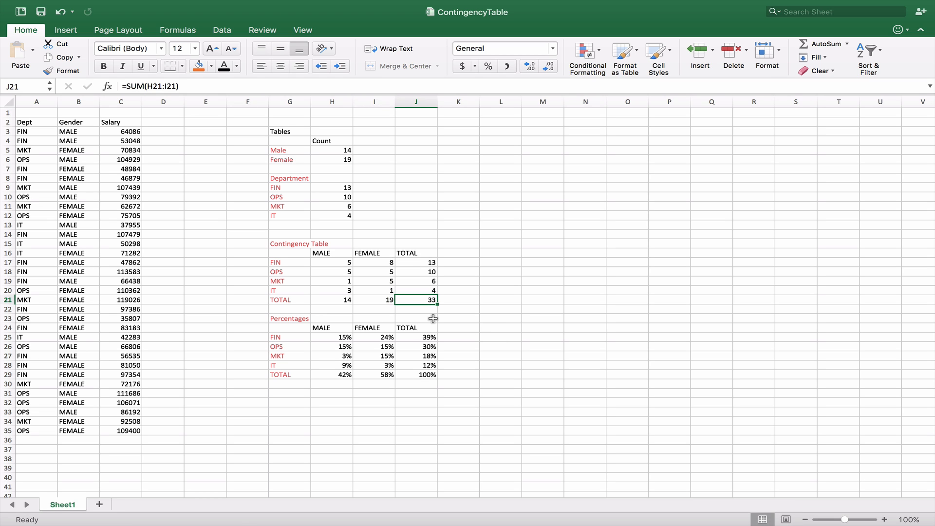
left_click(331, 337)
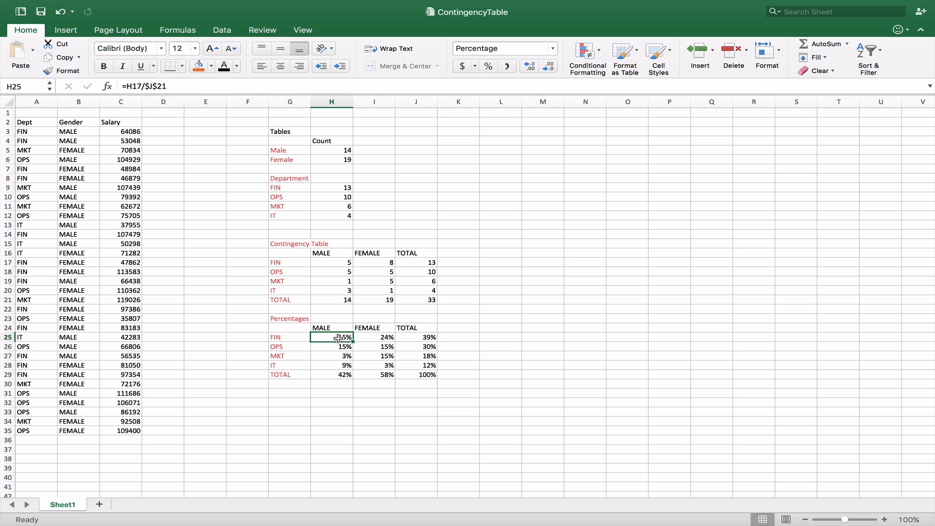
left_click(374, 337)
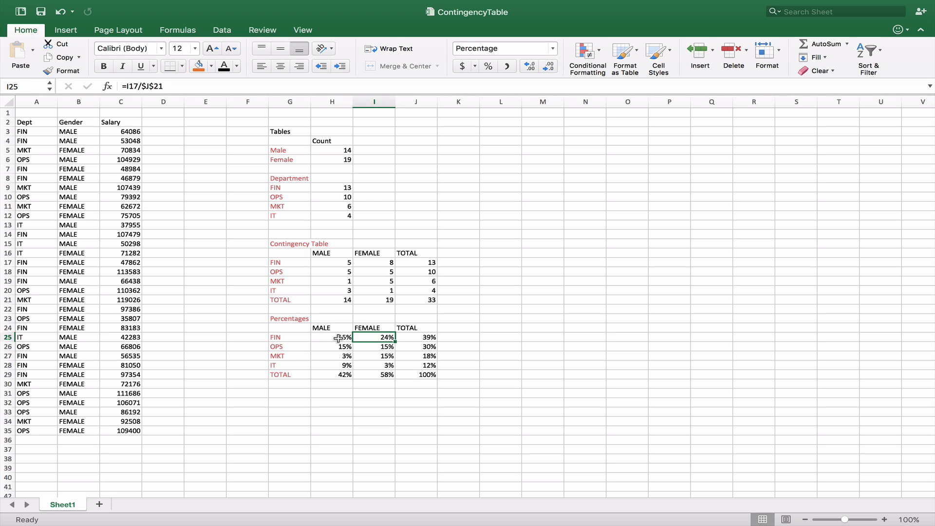
mouse_move(389, 323)
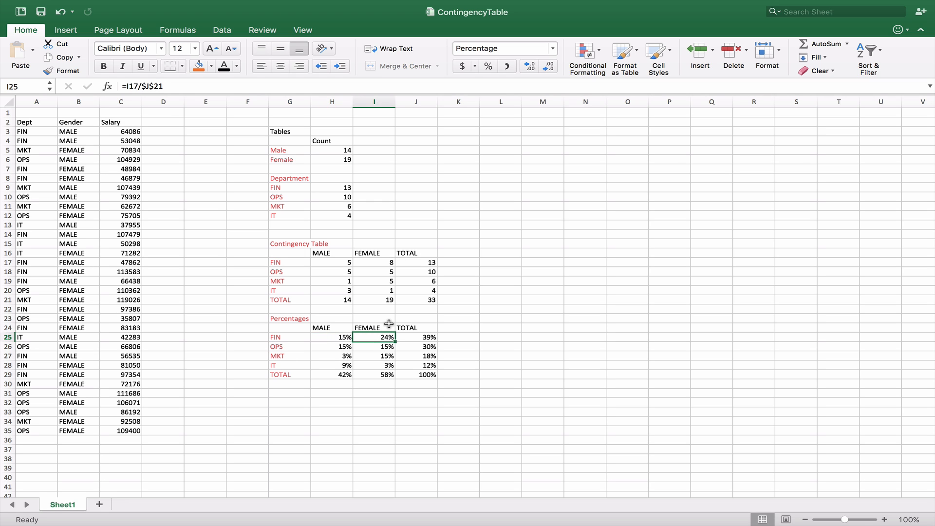
left_click(416, 374)
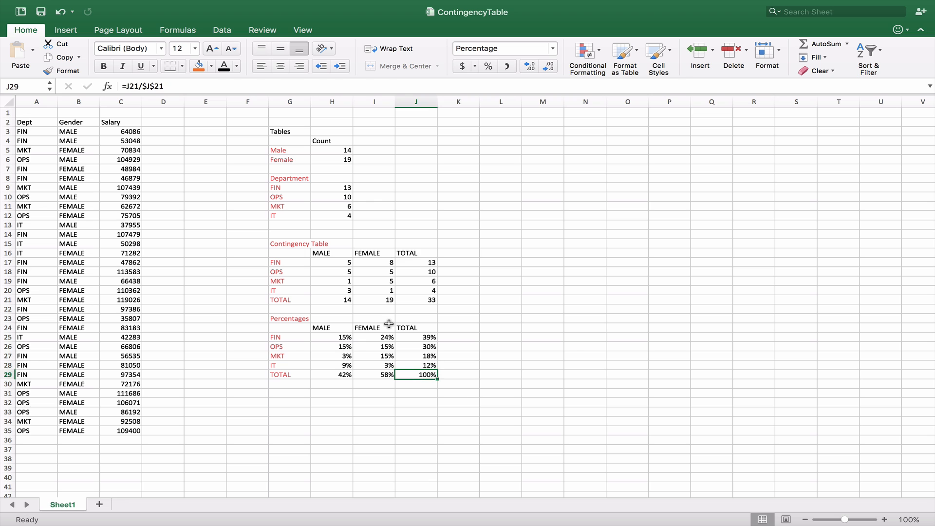